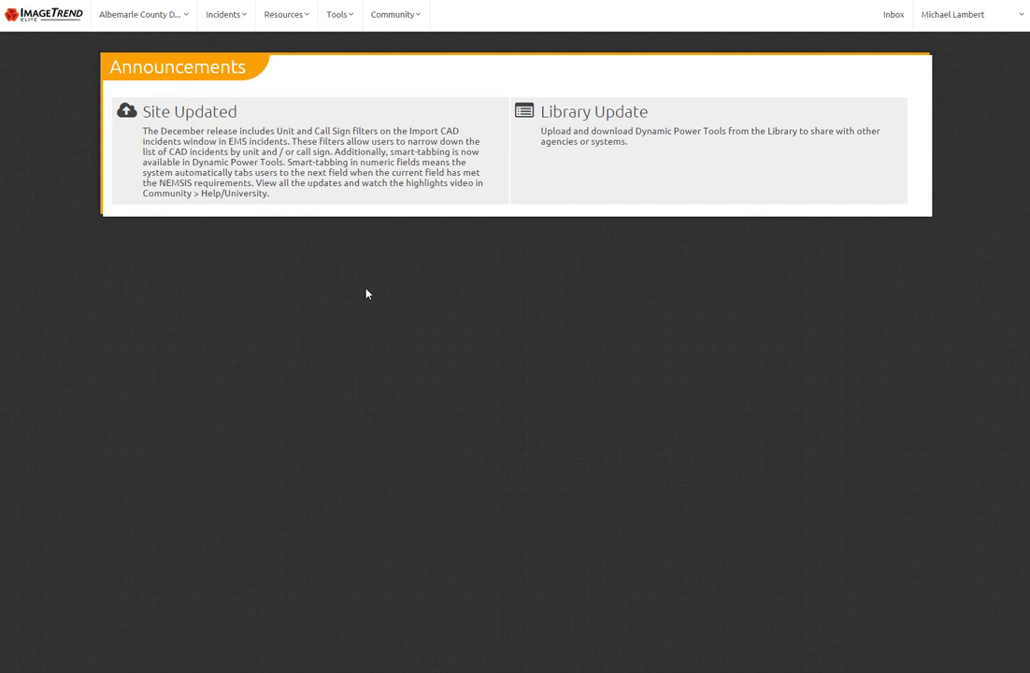
{"action": "mouse_move", "coordinate": [280, 258]}
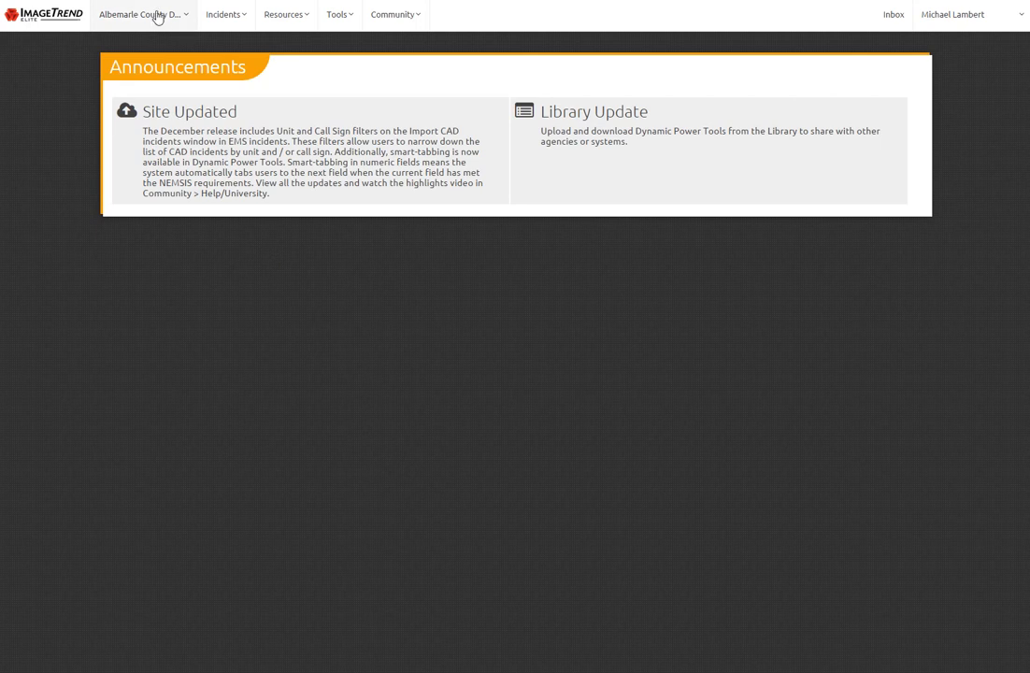
{"action": "mouse_move", "coordinate": [146, 18]}
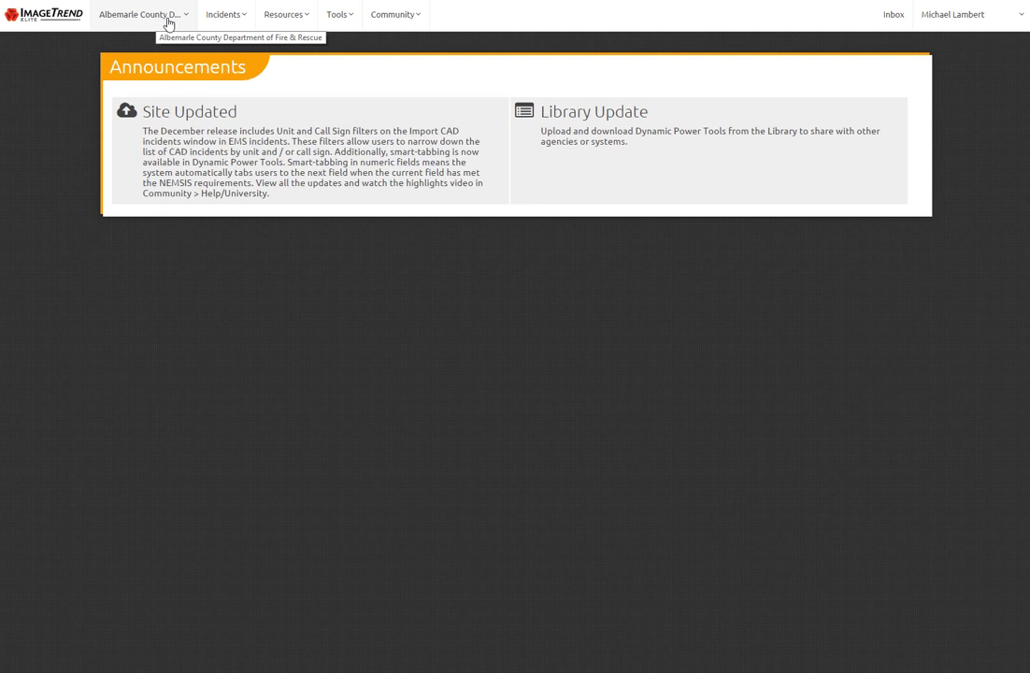
{"action": "mouse_move", "coordinate": [225, 15]}
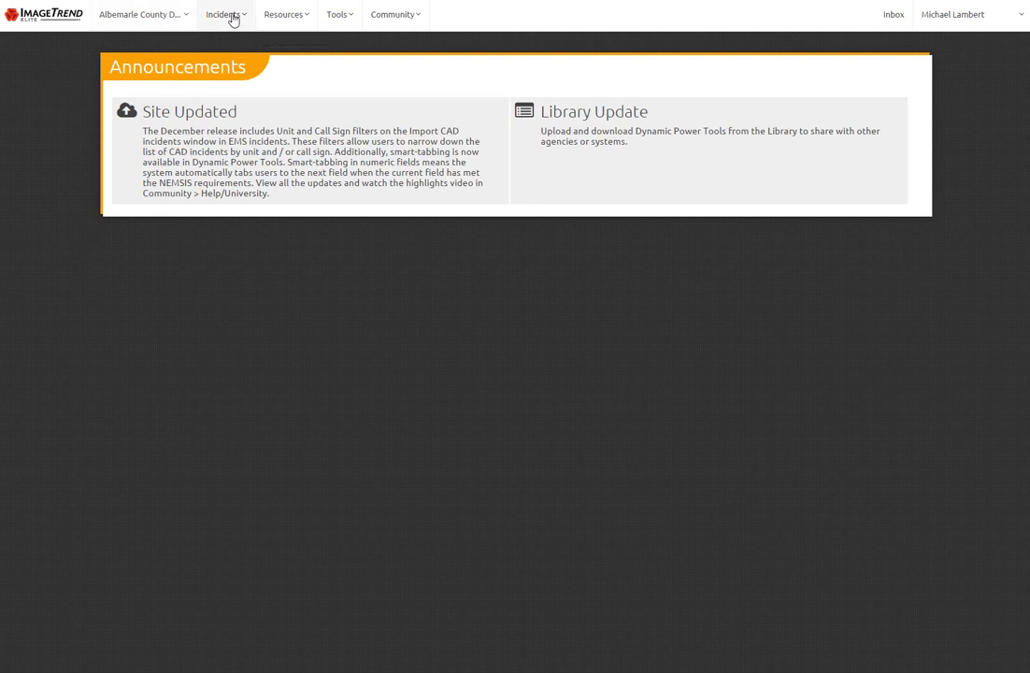
Step: Bring up the Incidents menu to reach the Incident List Views page
{"action": "left_click", "coordinate": [223, 15]}
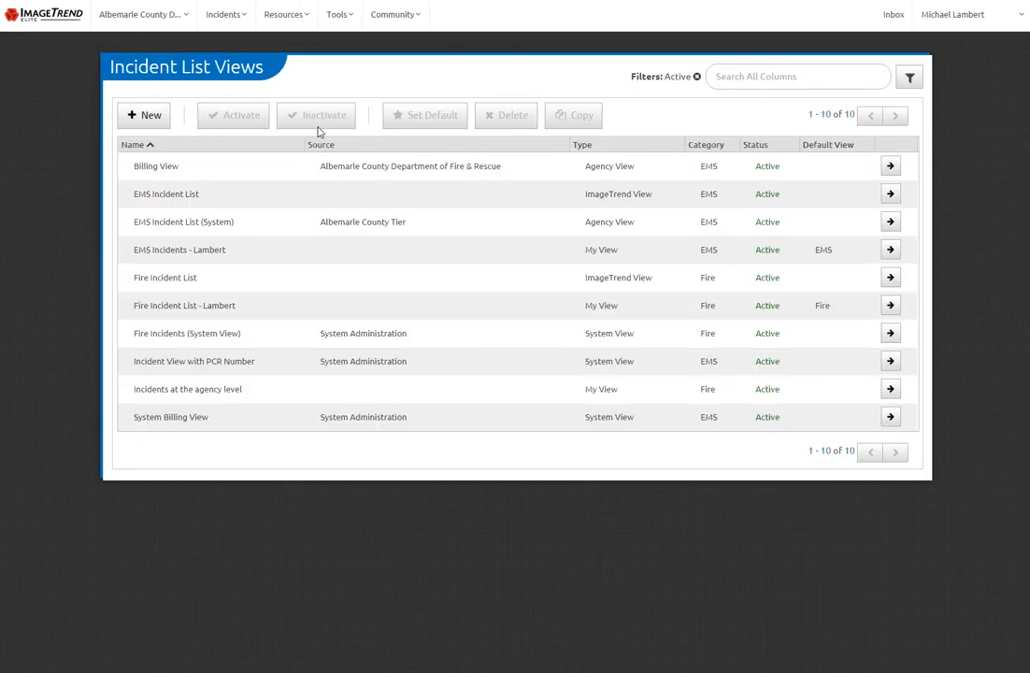
{"action": "mouse_move", "coordinate": [231, 327]}
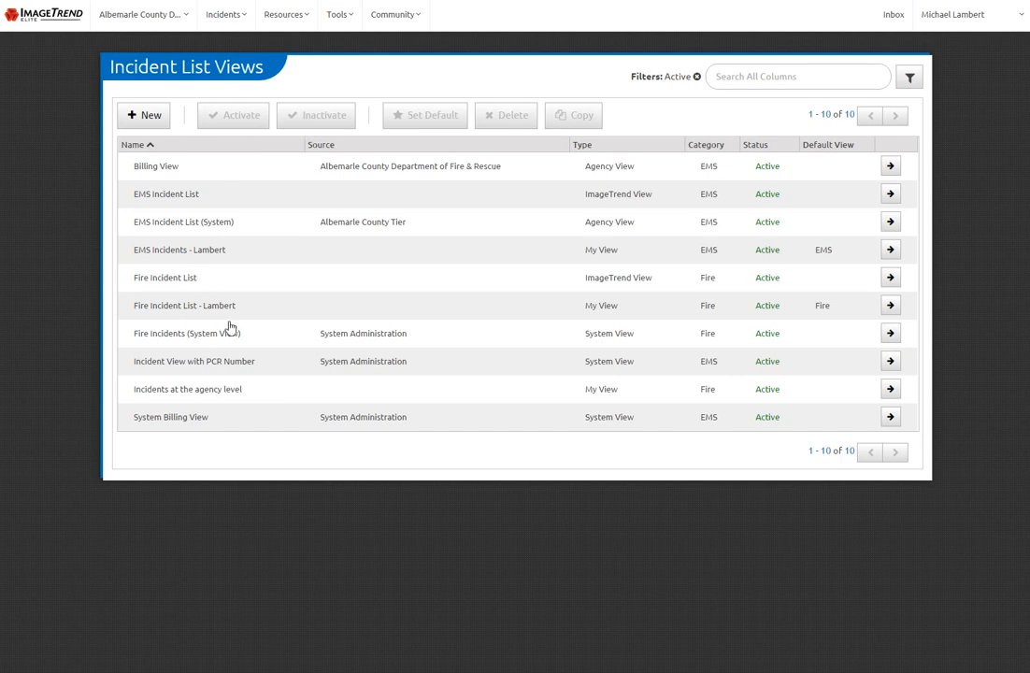
{"action": "mouse_move", "coordinate": [613, 402]}
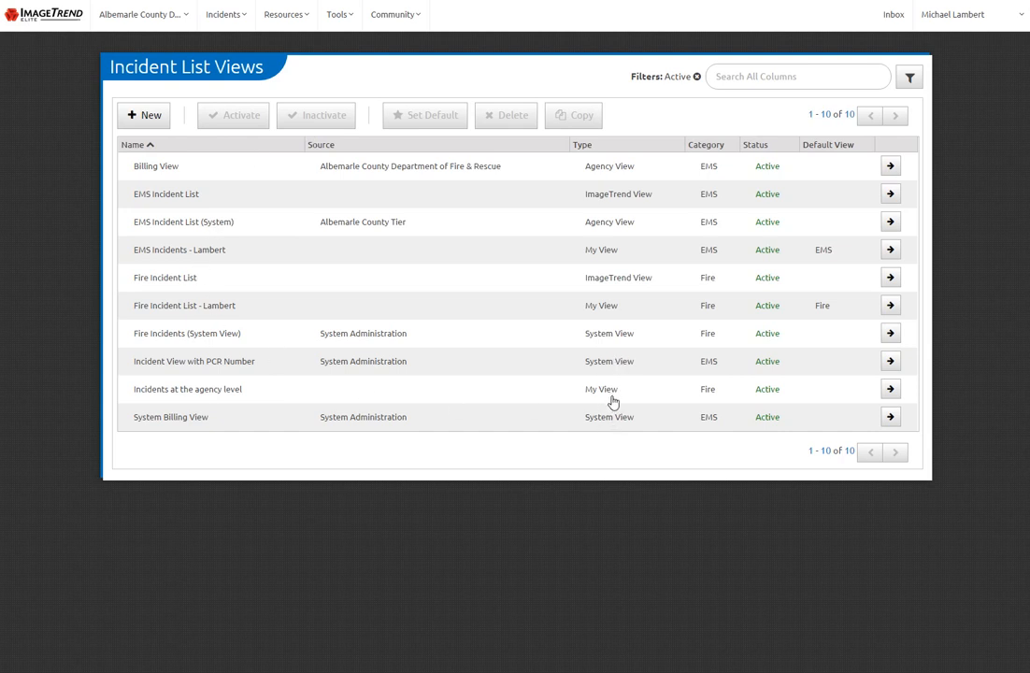
{"action": "mouse_move", "coordinate": [613, 278]}
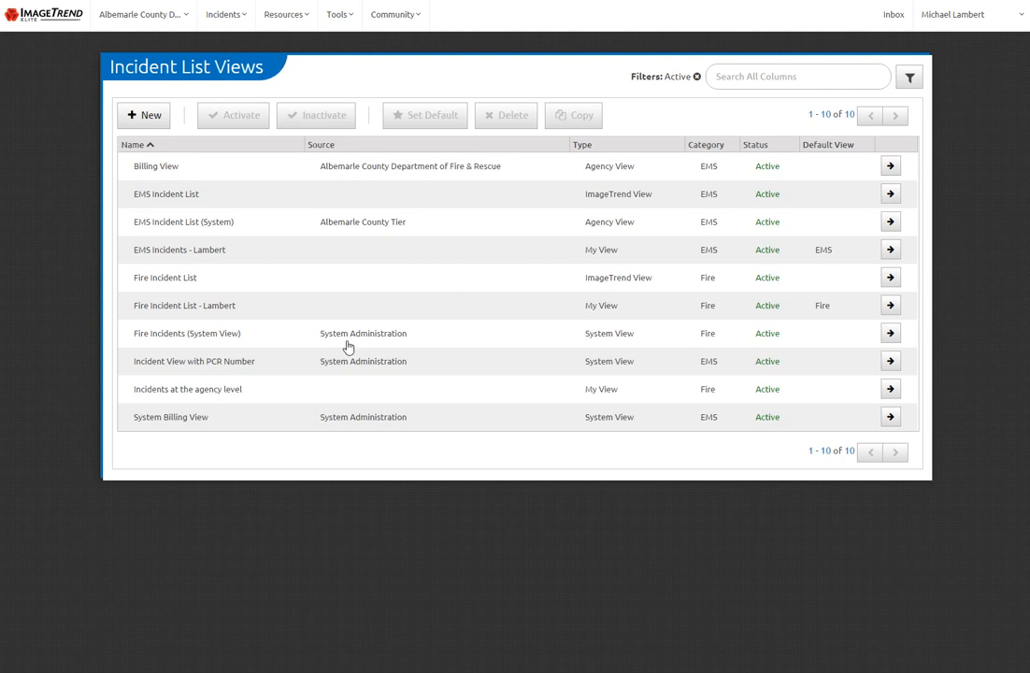
{"action": "mouse_move", "coordinate": [140, 119]}
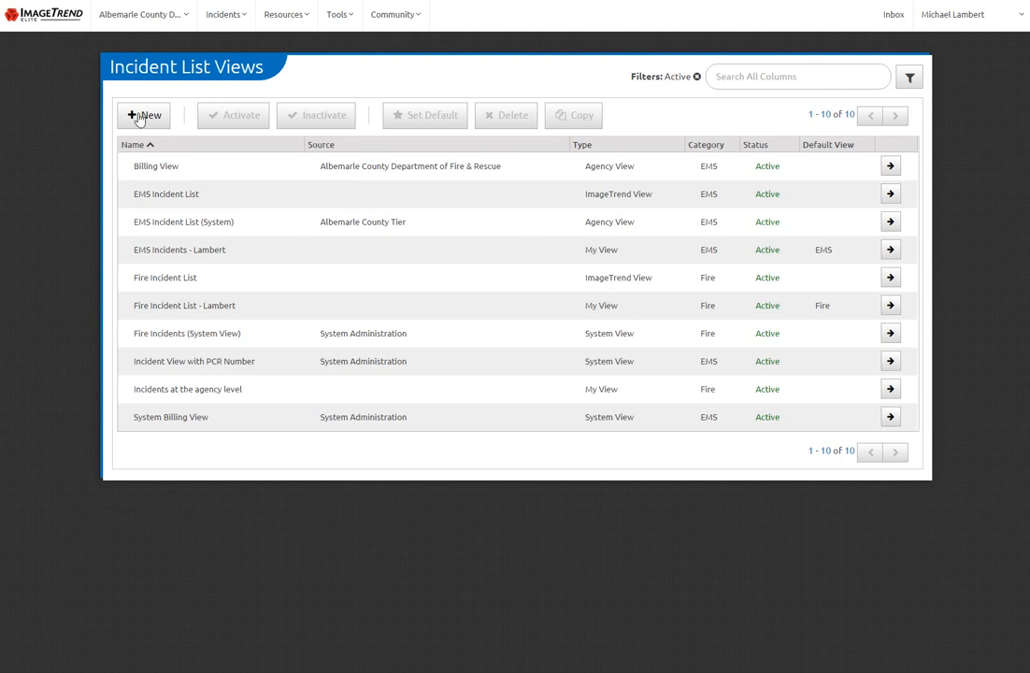
Step: Create a new EMS incident list view named 'Supervisor Review', leaving View Type as Private
{"action": "left_click", "coordinate": [142, 116]}
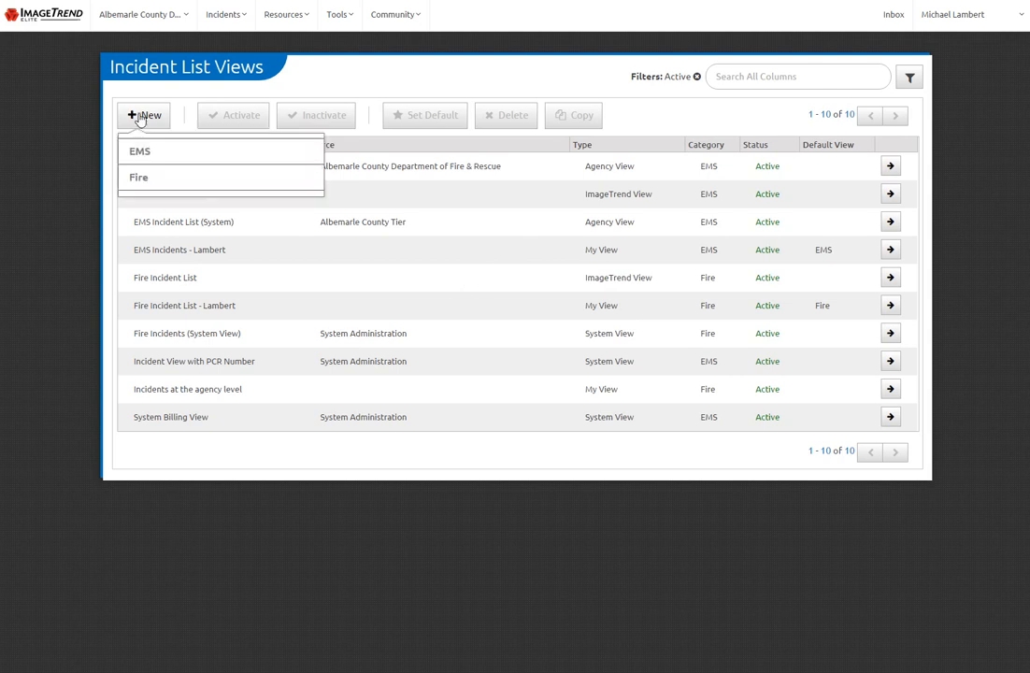
{"action": "mouse_move", "coordinate": [138, 151]}
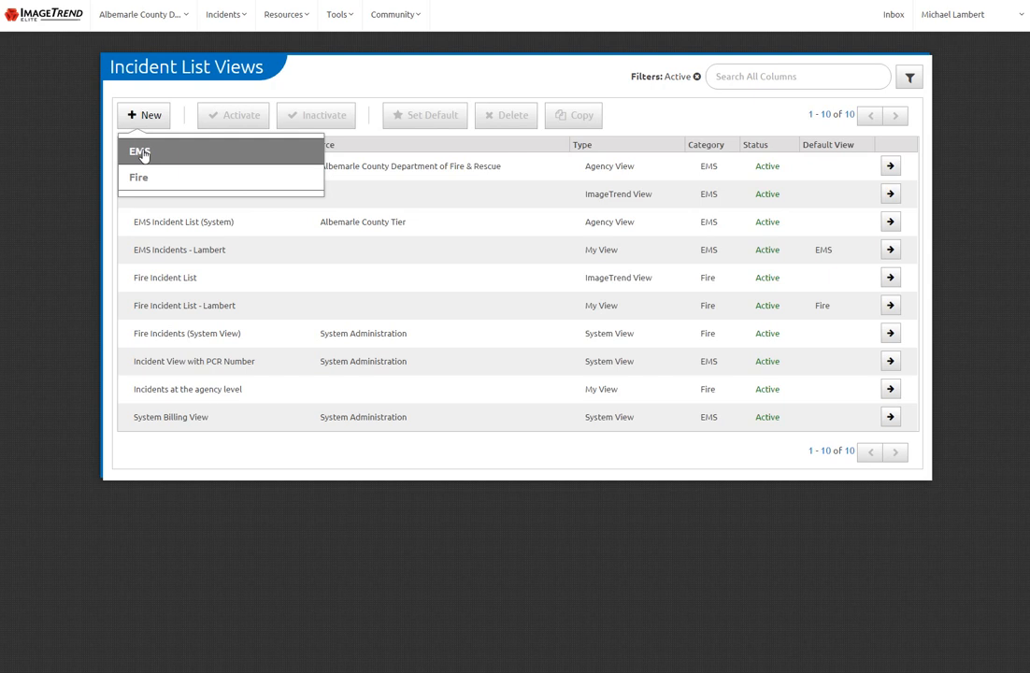
{"action": "left_click", "coordinate": [138, 151]}
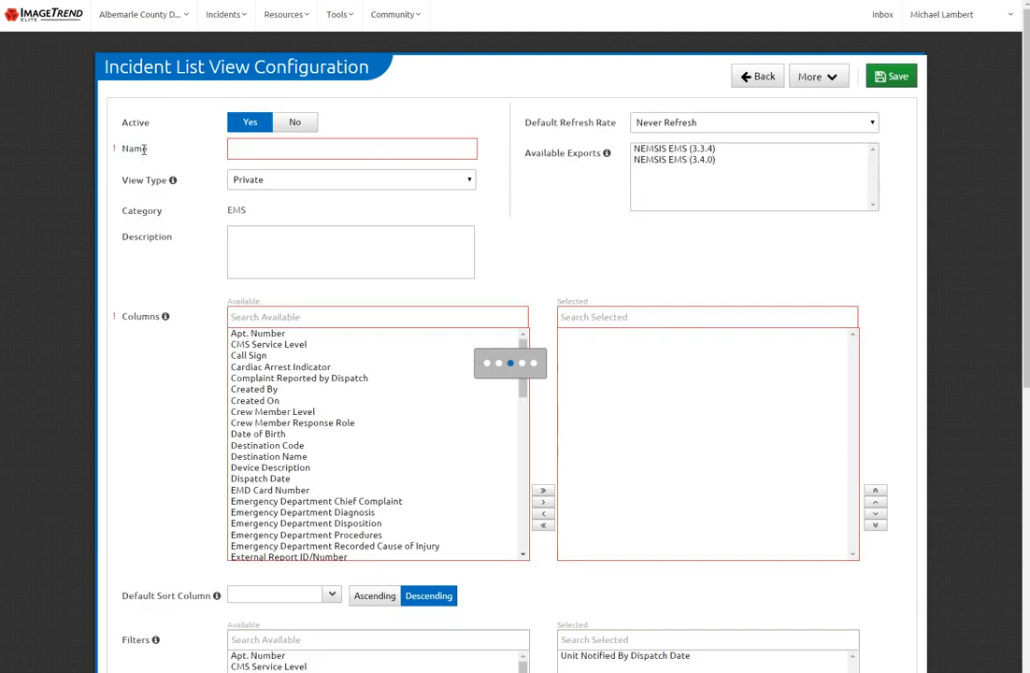
{"action": "left_click", "coordinate": [351, 150]}
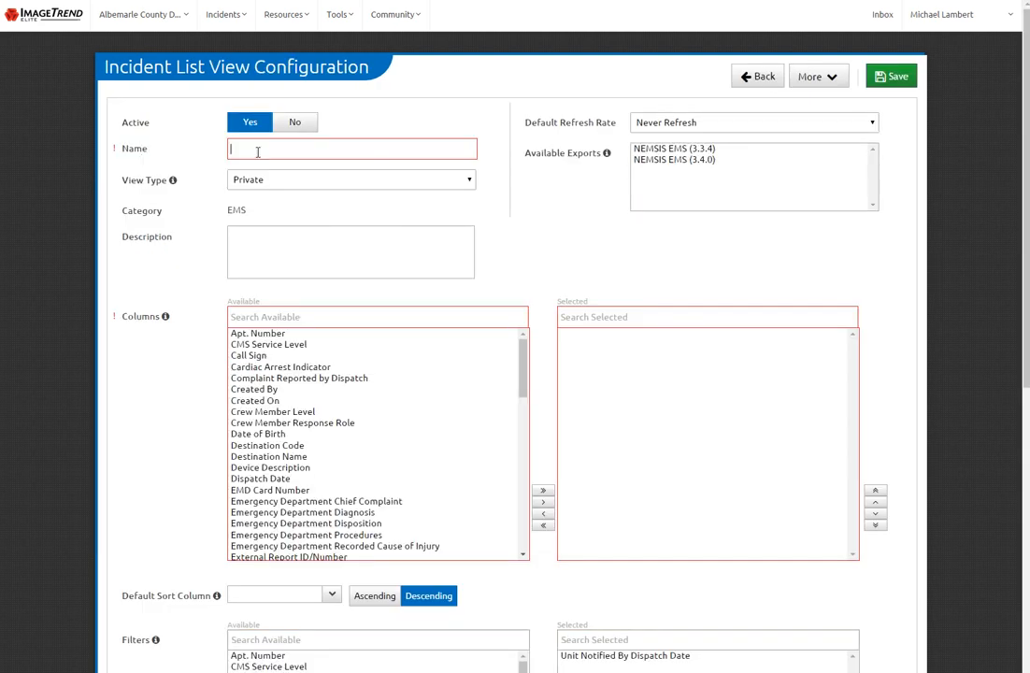
{"action": "type", "text": "Super"}
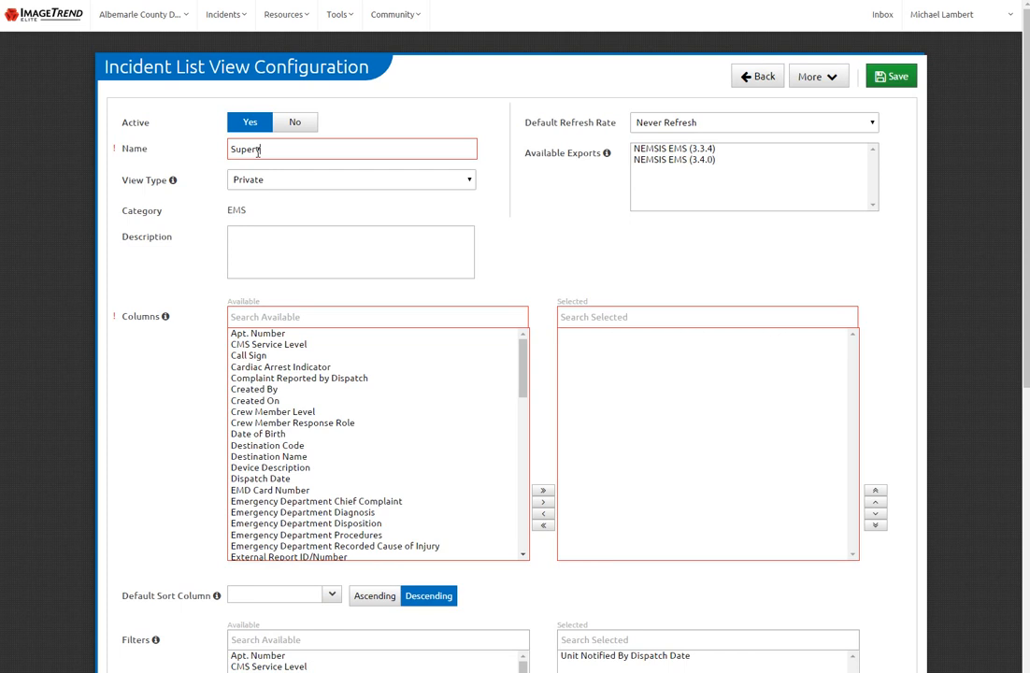
{"action": "type", "text": "visor Revi"}
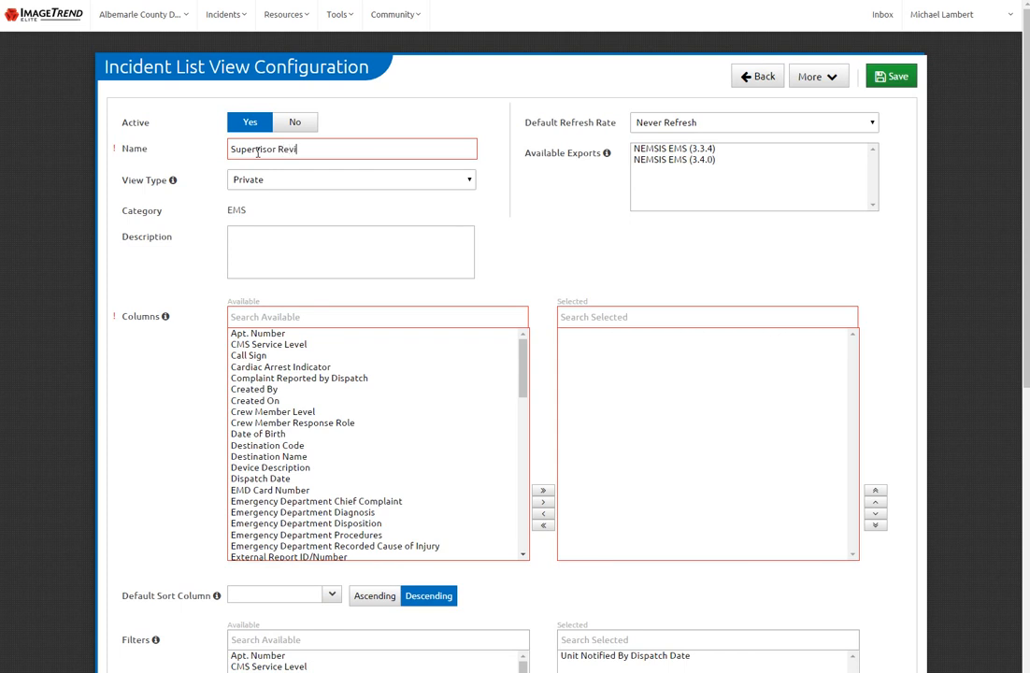
{"action": "type", "text": "ew"}
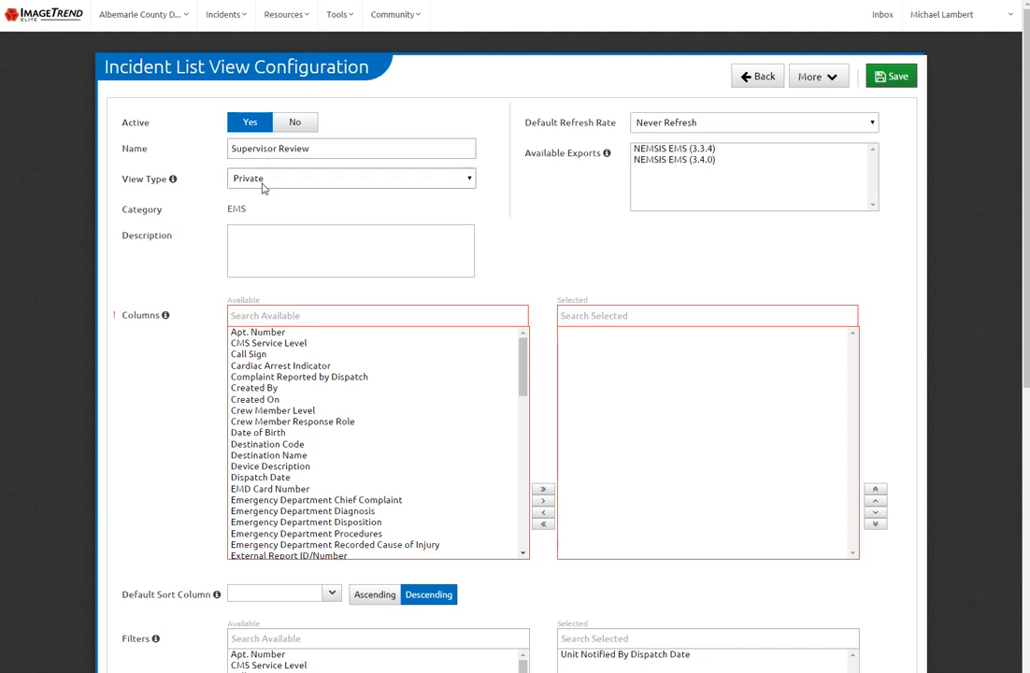
{"action": "mouse_move", "coordinate": [273, 189]}
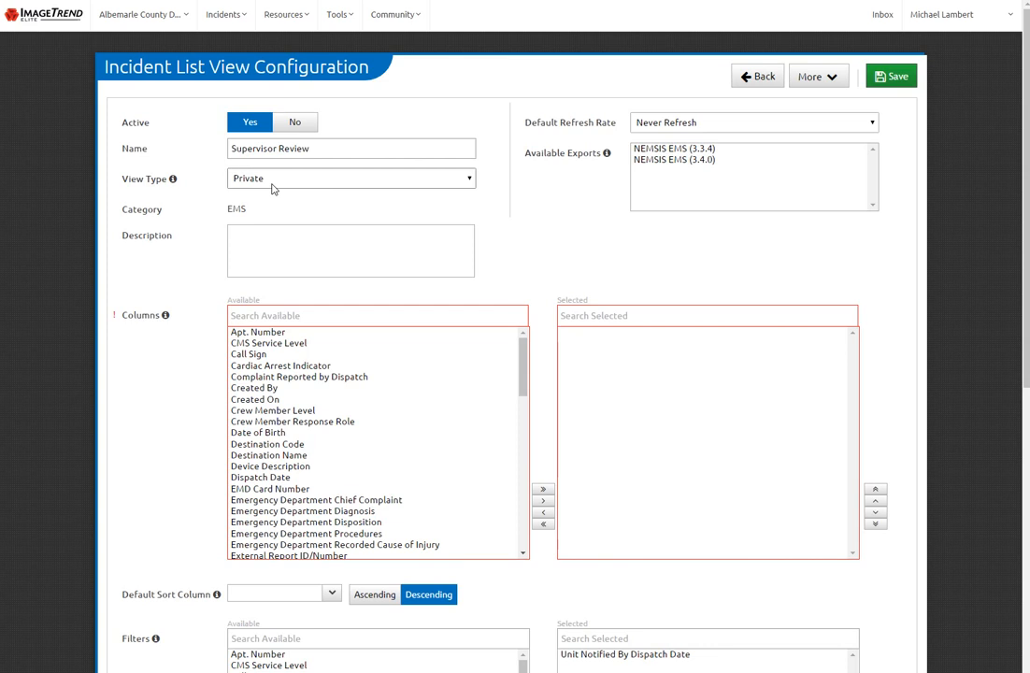
Step: Add Incident Number, Incident Address and Dispatch Date to the view's selected columns
{"action": "left_click", "coordinate": [352, 250]}
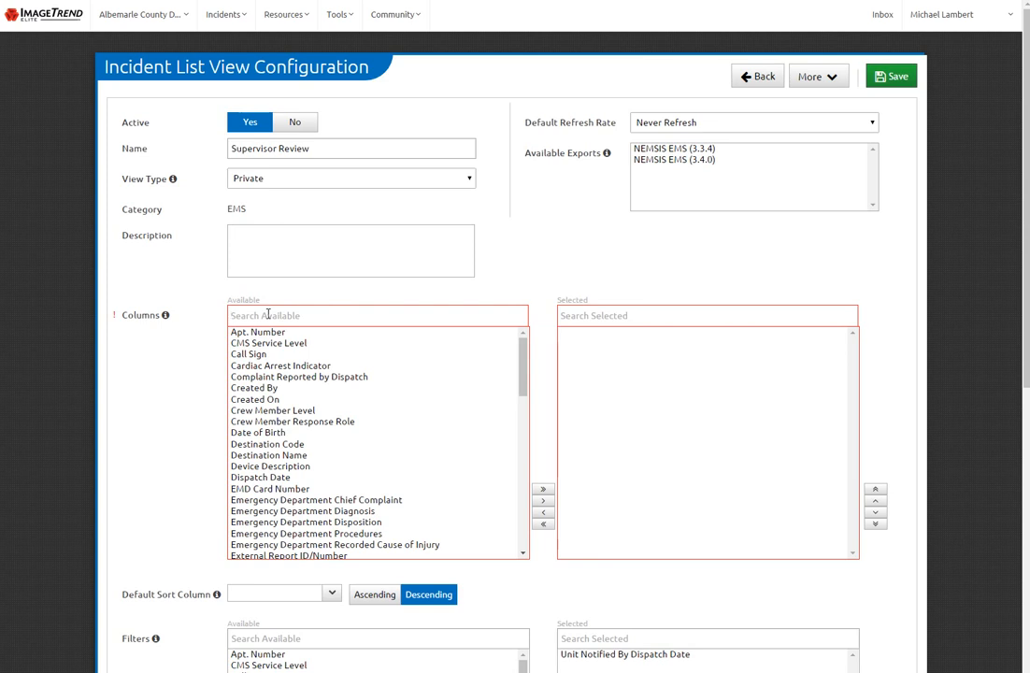
{"action": "type", "text": "incin"}
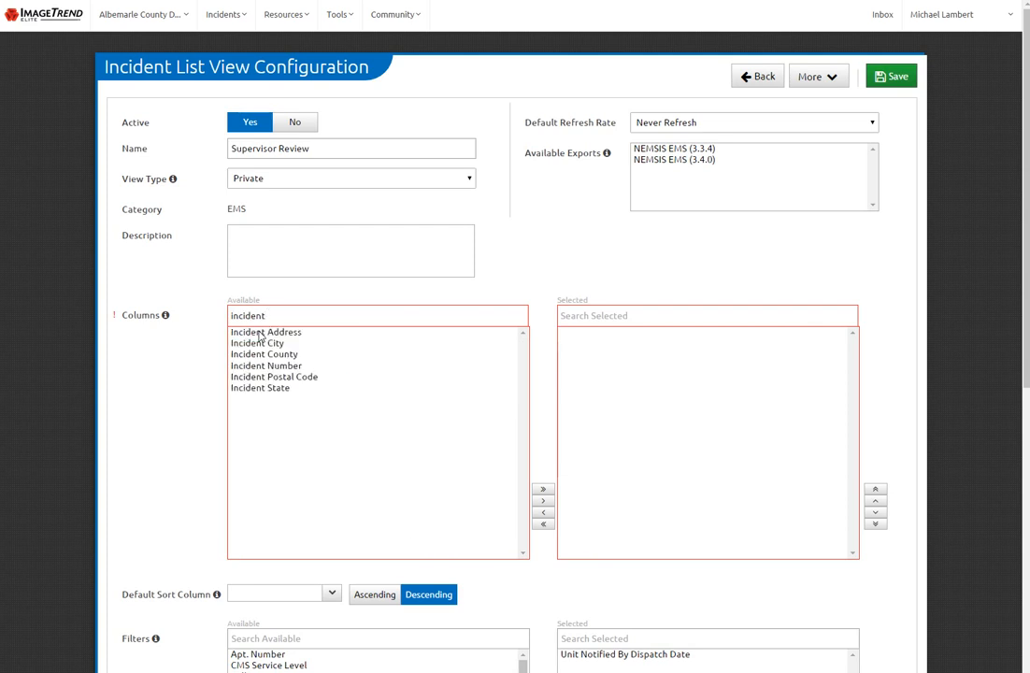
{"action": "mouse_move", "coordinate": [265, 364]}
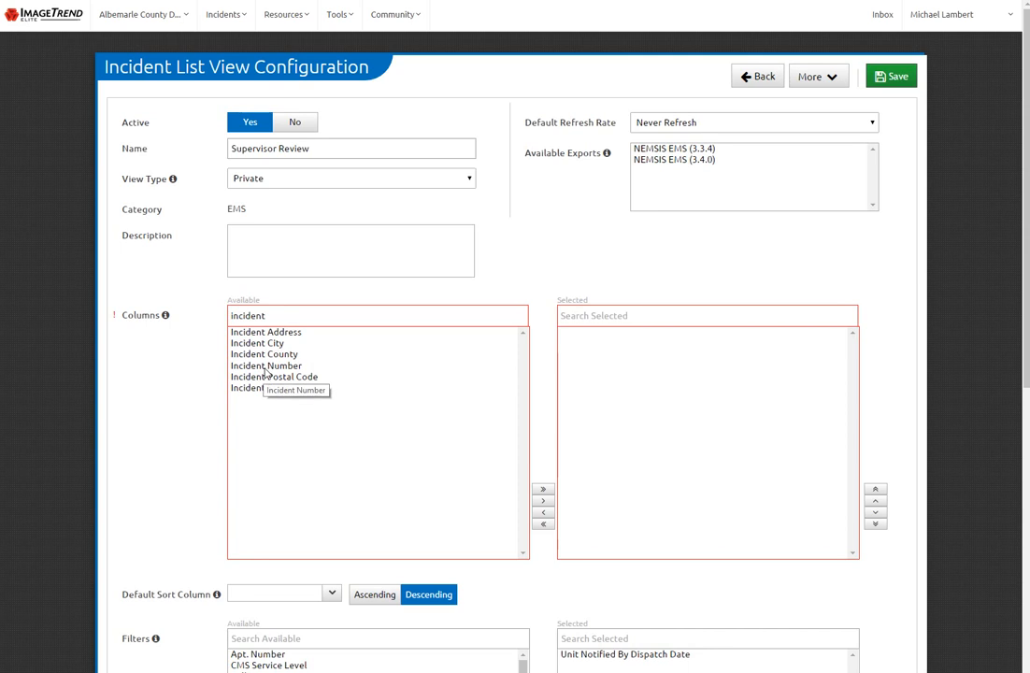
{"action": "left_click", "coordinate": [265, 365]}
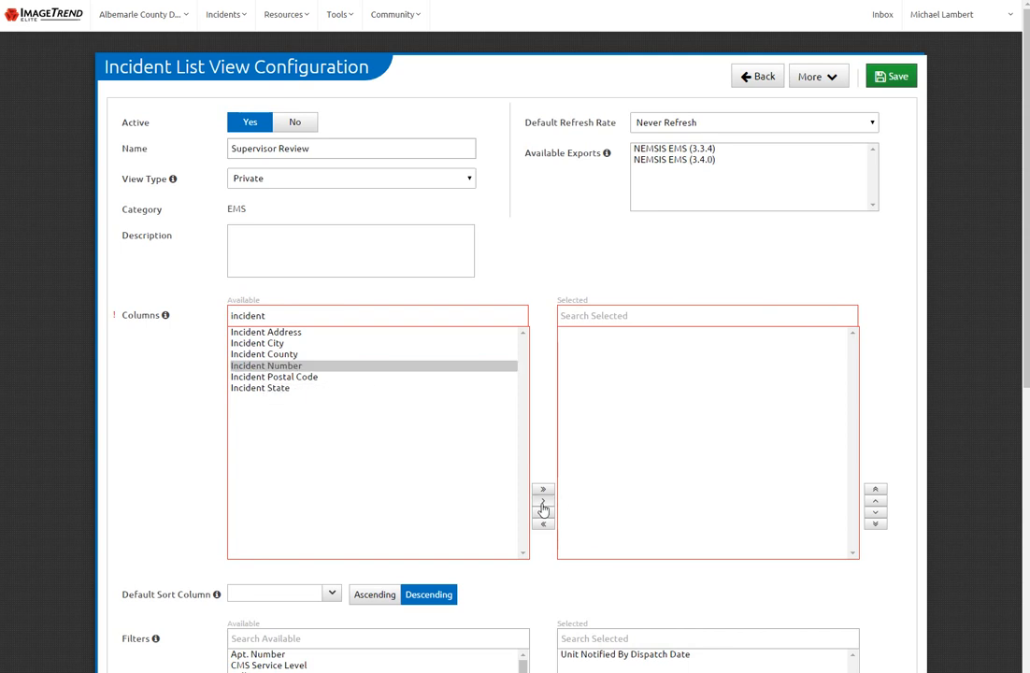
{"action": "left_click", "coordinate": [542, 501]}
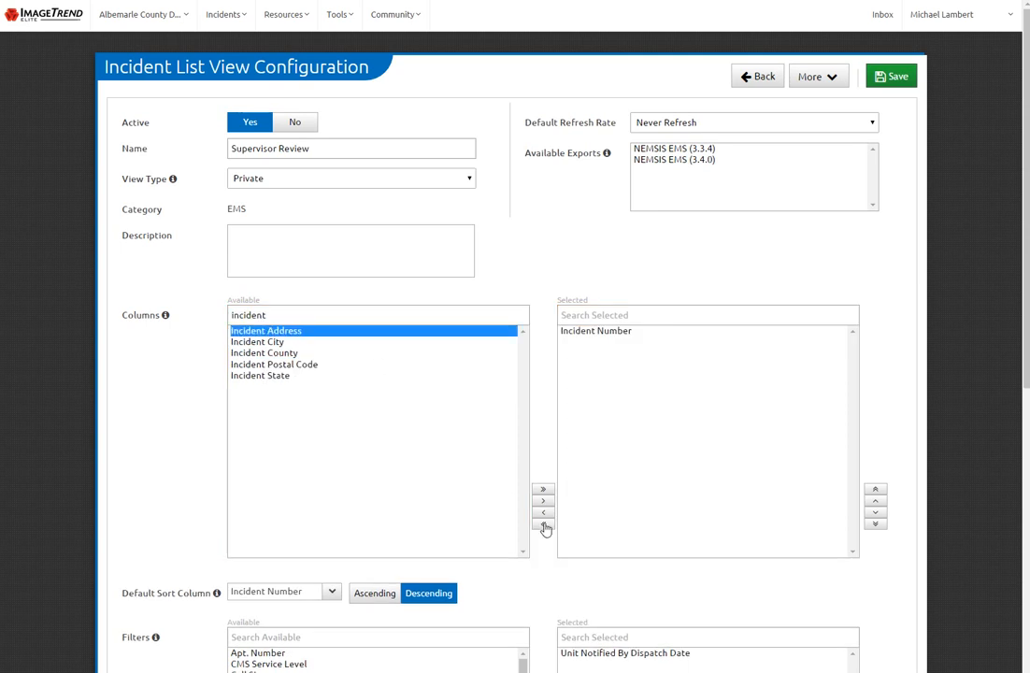
{"action": "mouse_move", "coordinate": [546, 508]}
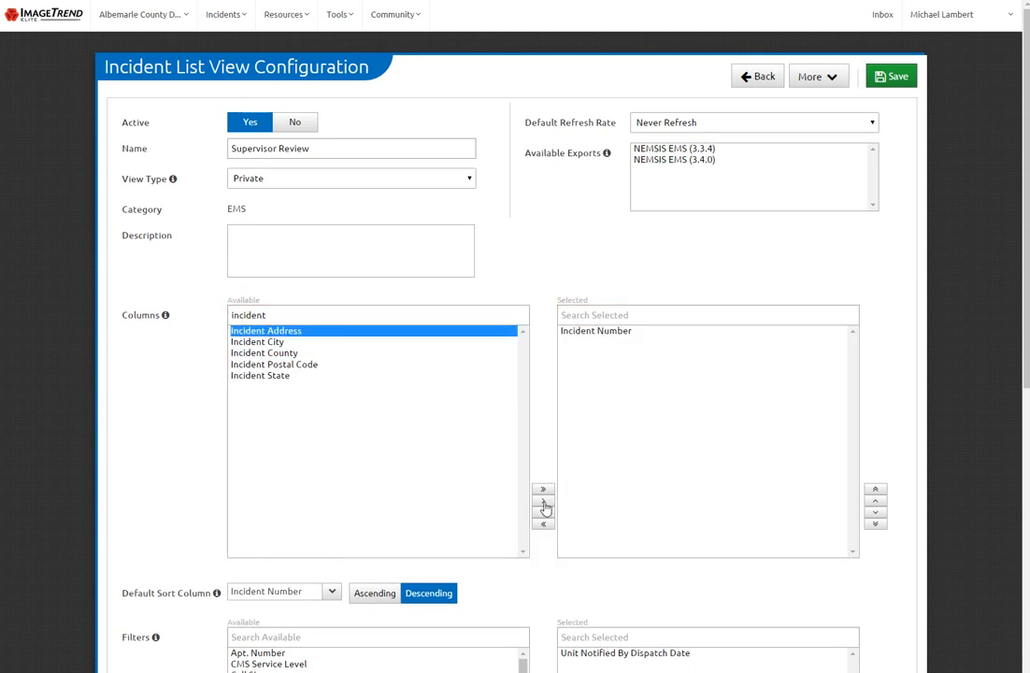
{"action": "left_click", "coordinate": [542, 501]}
{"action": "type", "text": "d"}
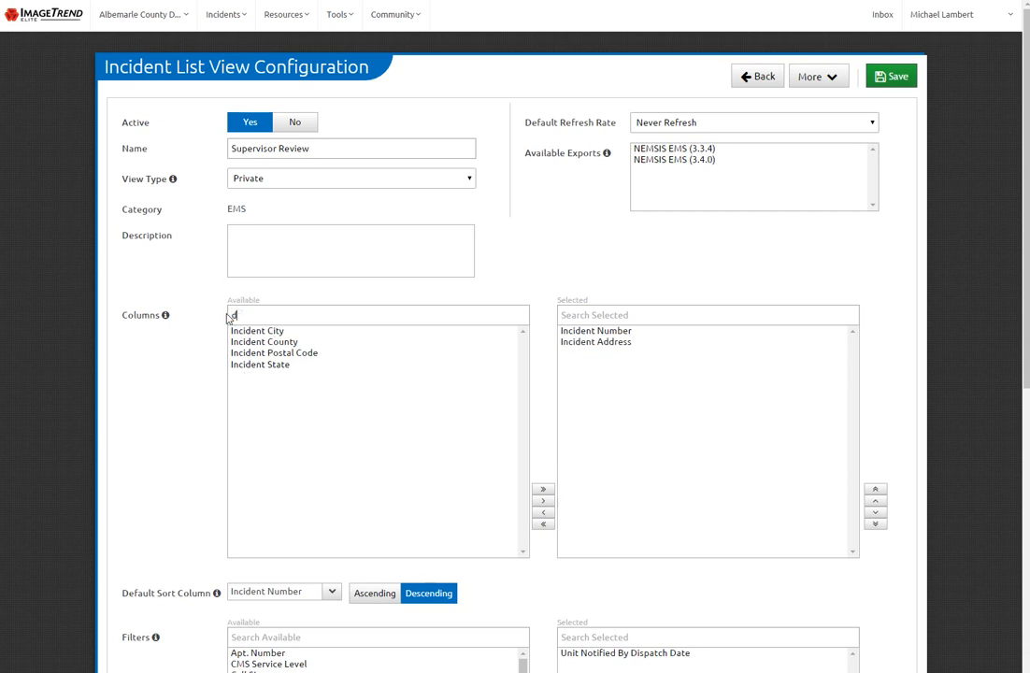
{"action": "type", "text": "ate"}
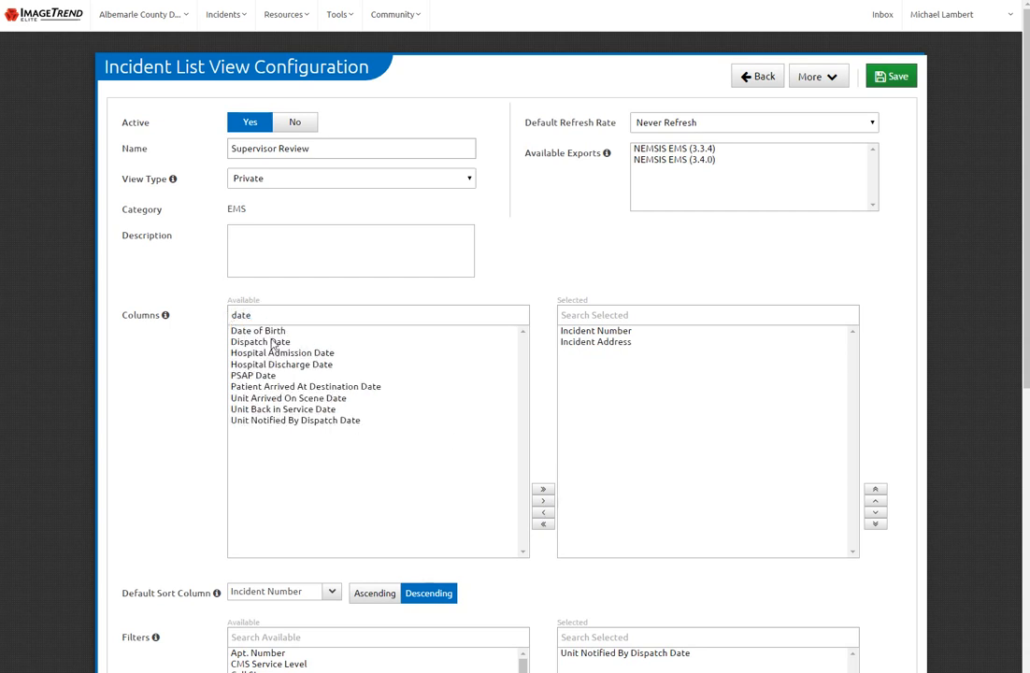
{"action": "left_click", "coordinate": [260, 340]}
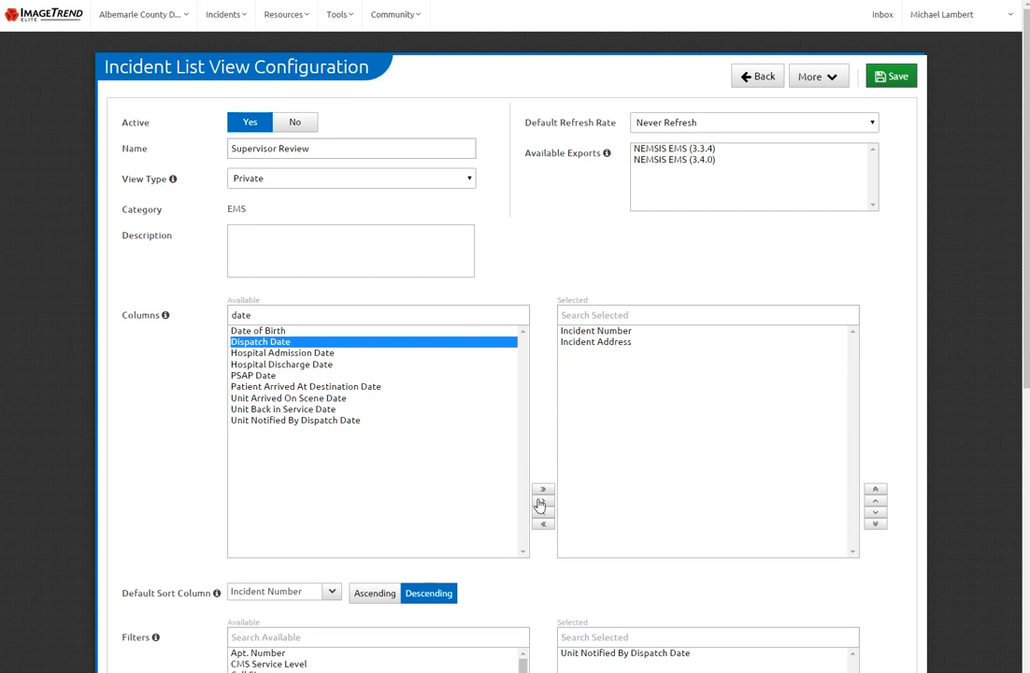
{"action": "left_click", "coordinate": [542, 501]}
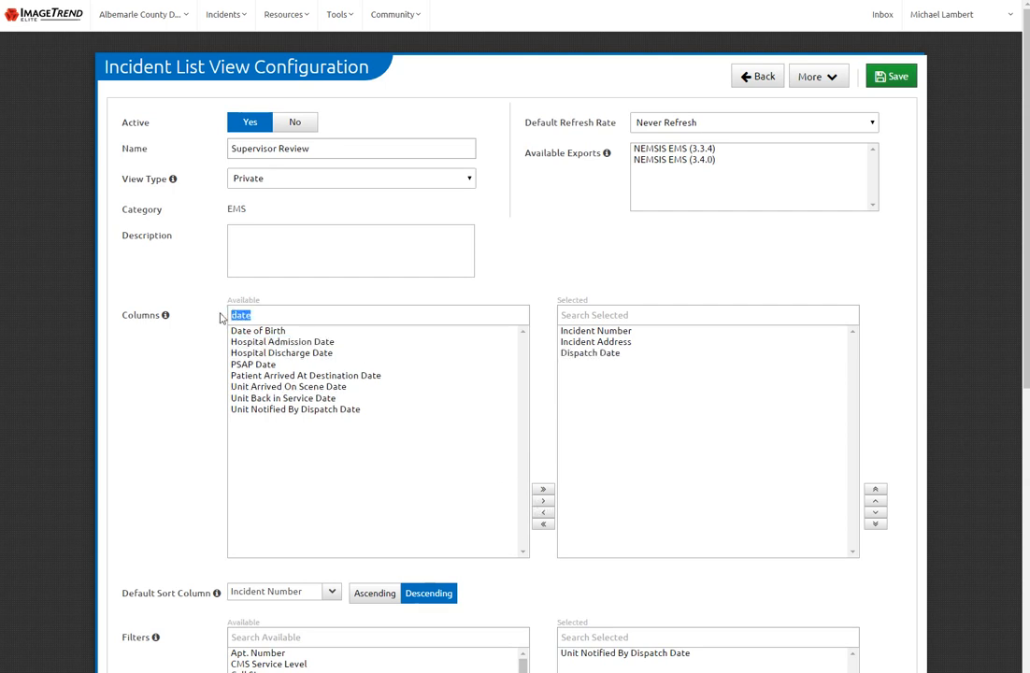
Step: Add Status and Created By to the selected columns
{"action": "type", "text": "stuat"}
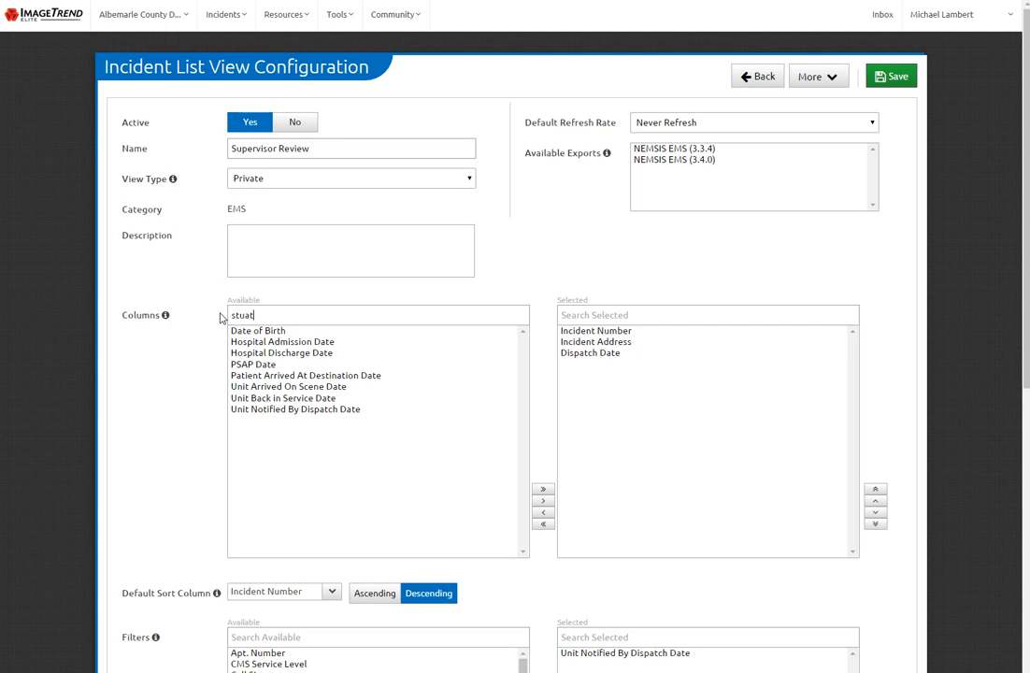
{"action": "type", "text": "stat"}
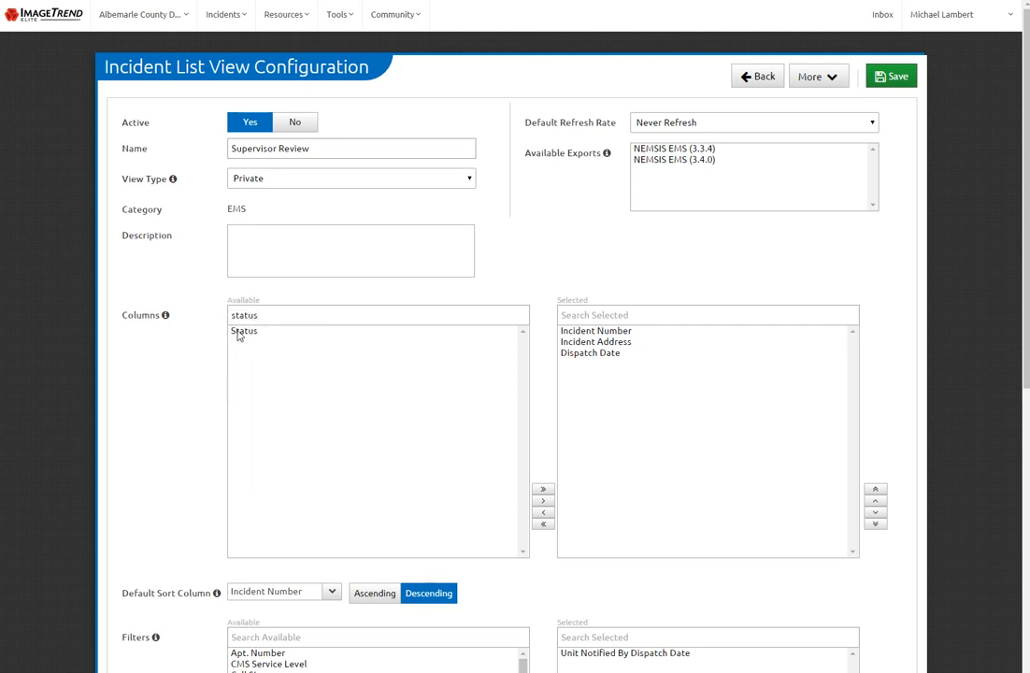
{"action": "left_click", "coordinate": [243, 331]}
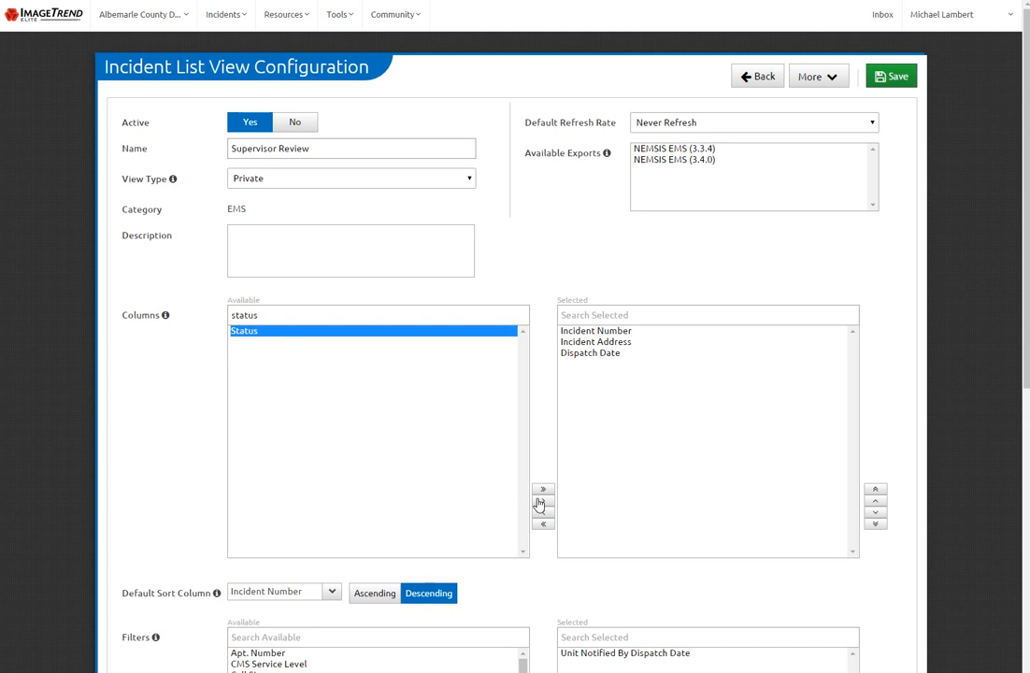
{"action": "left_click", "coordinate": [542, 501]}
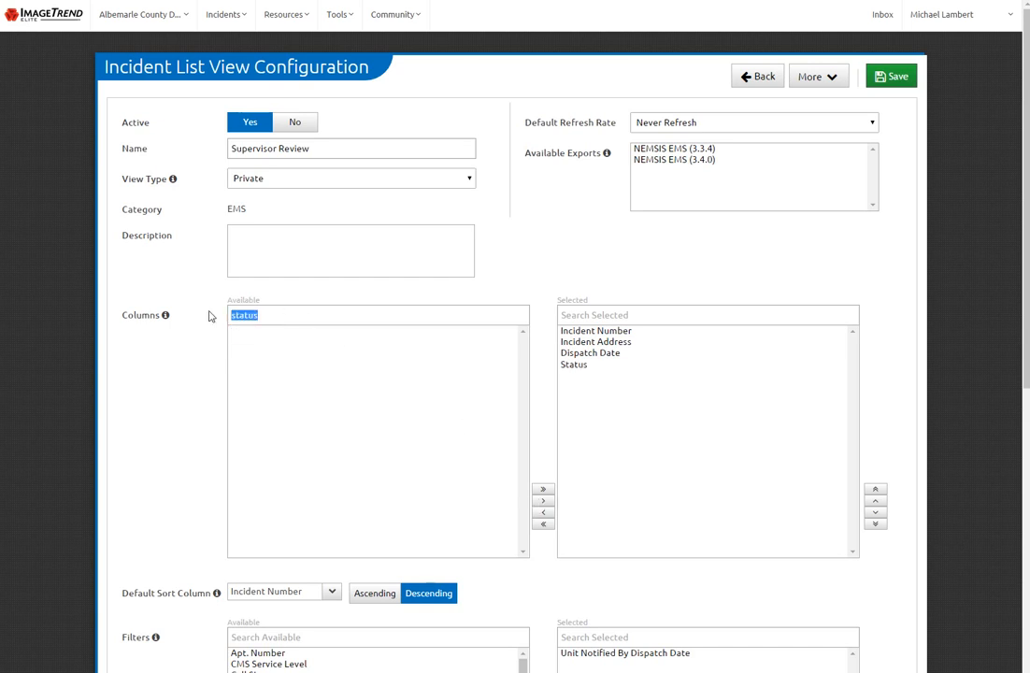
{"action": "type", "text": "created"}
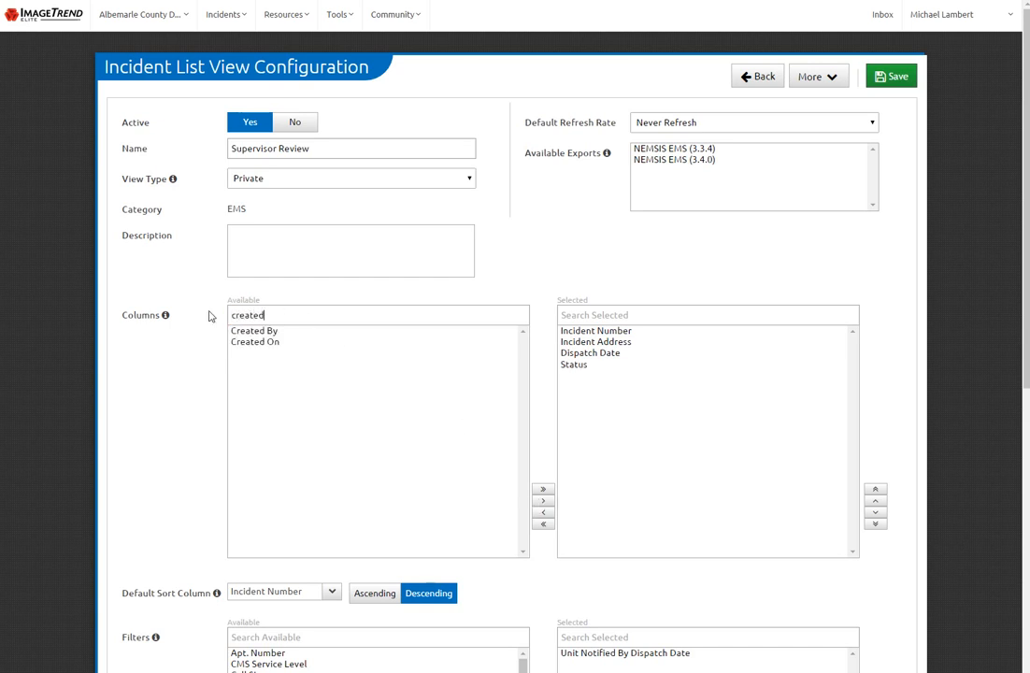
{"action": "left_click", "coordinate": [542, 501]}
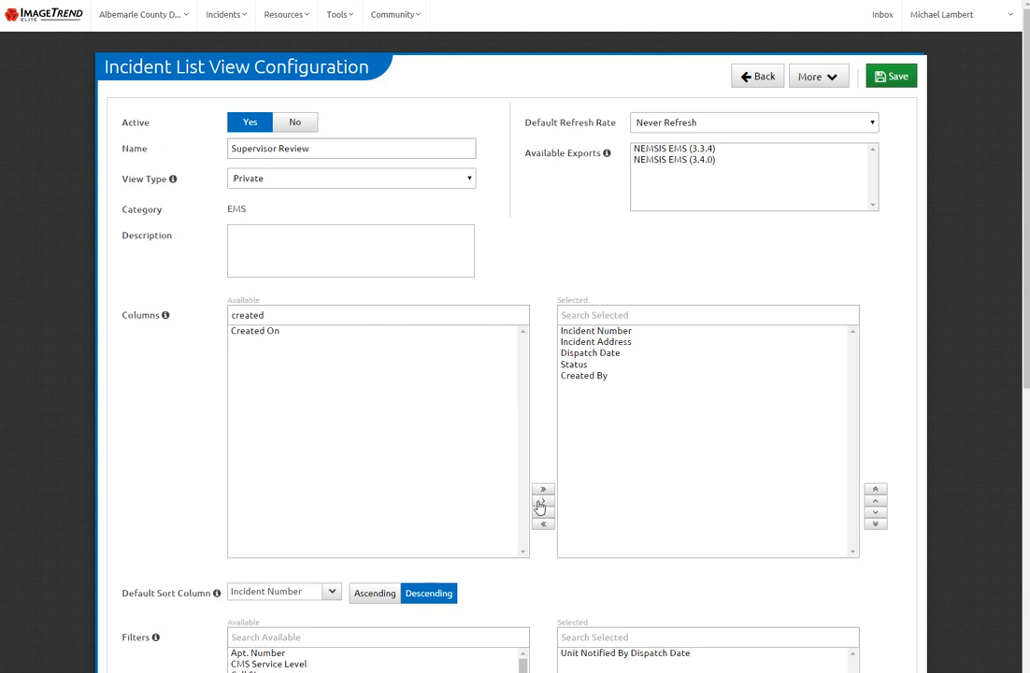
{"action": "double_click", "coordinate": [247, 314]}
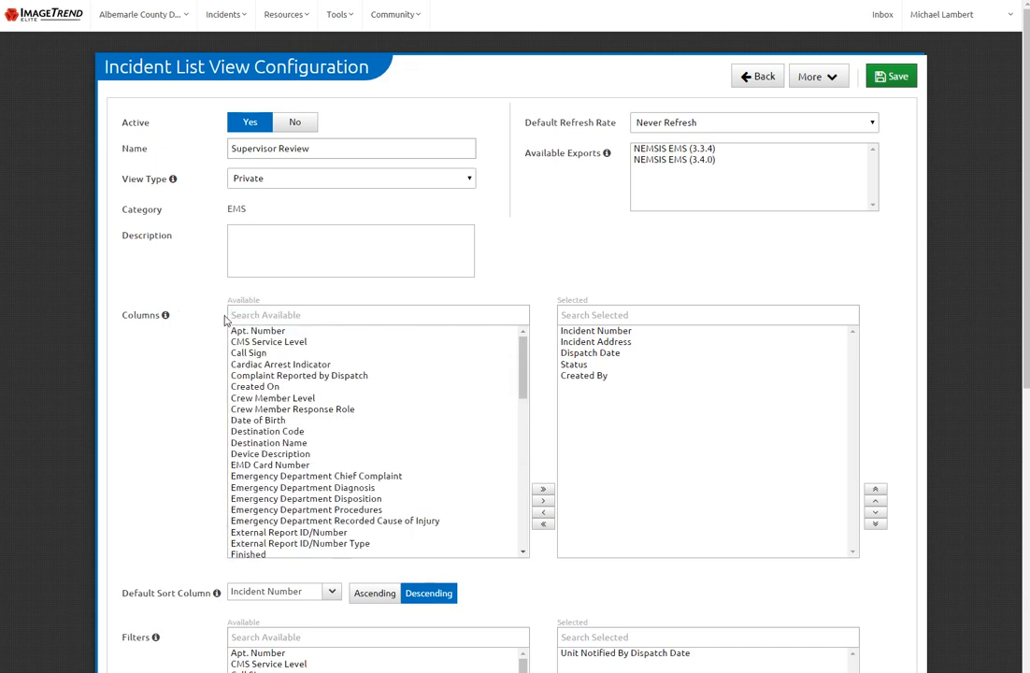
{"action": "mouse_move", "coordinate": [317, 438]}
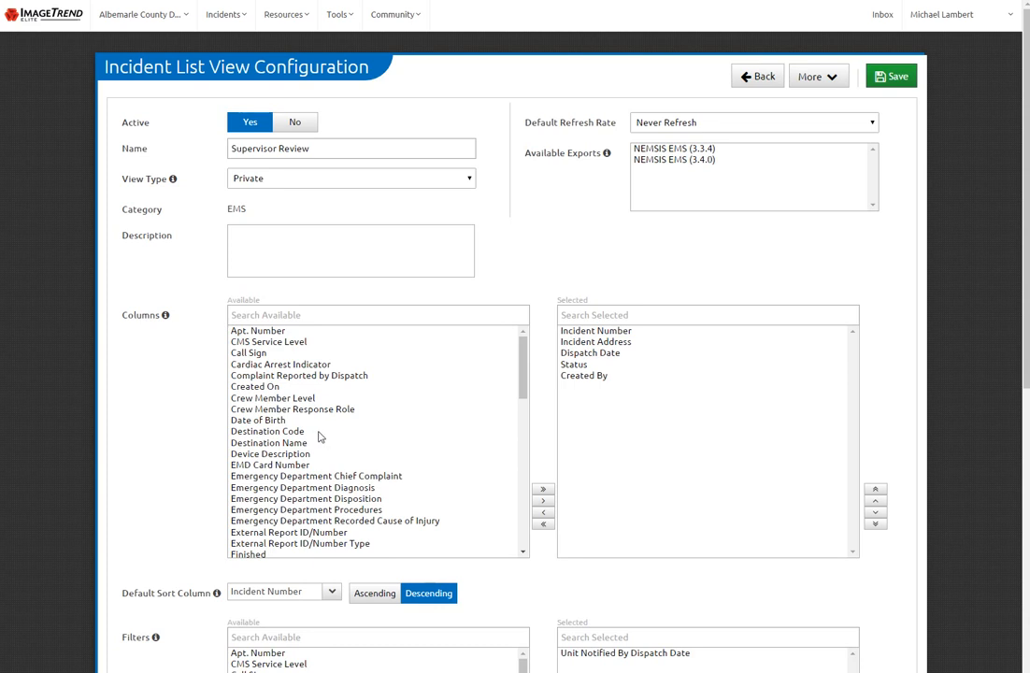
{"action": "mouse_move", "coordinate": [314, 430]}
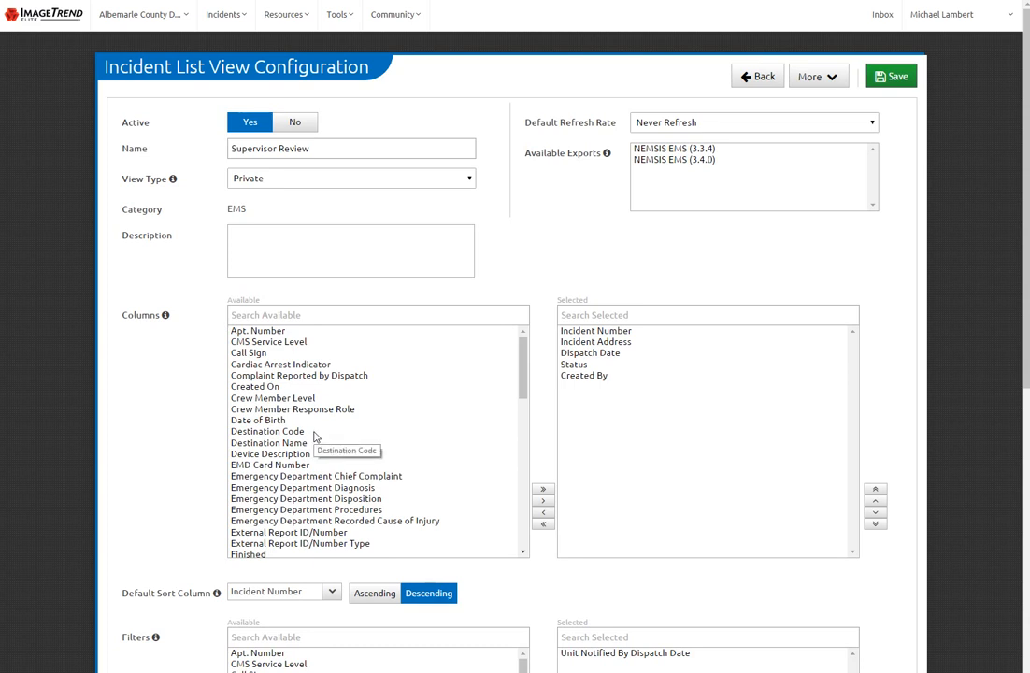
{"action": "mouse_move", "coordinate": [531, 387]}
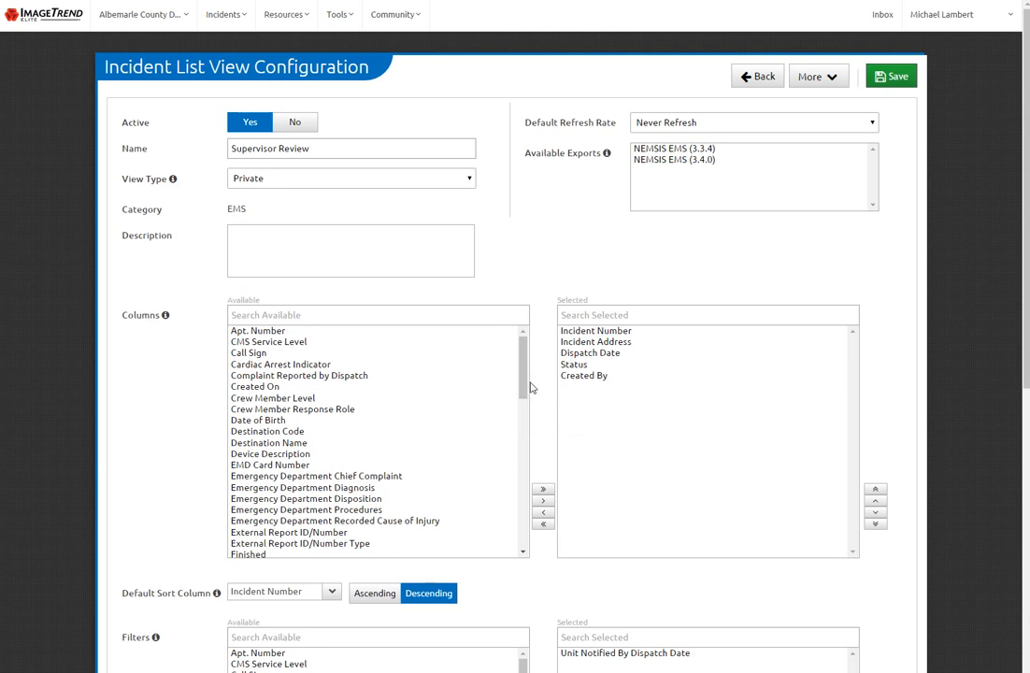
{"action": "scroll", "scroll_direction": "down", "scroll_amount": 3}
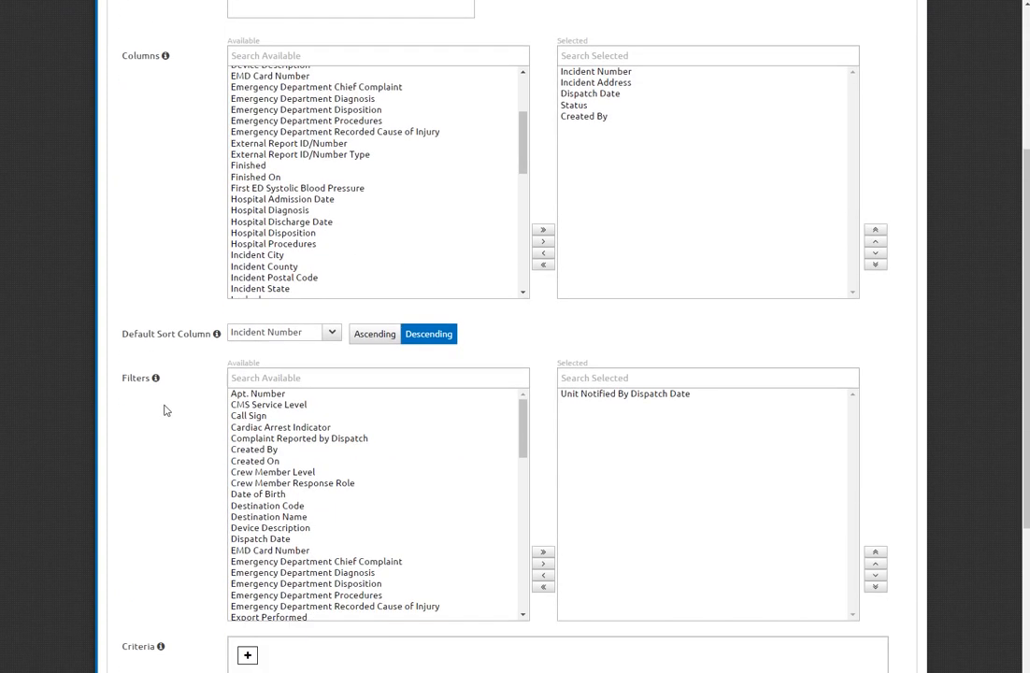
{"action": "mouse_move", "coordinate": [257, 340]}
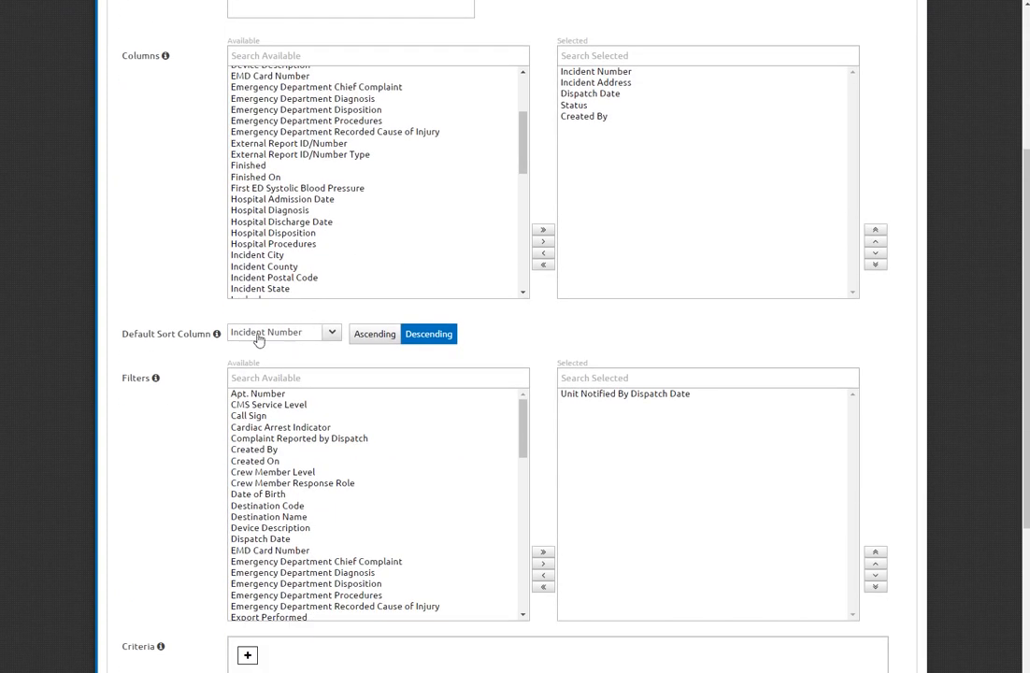
{"action": "mouse_move", "coordinate": [301, 337]}
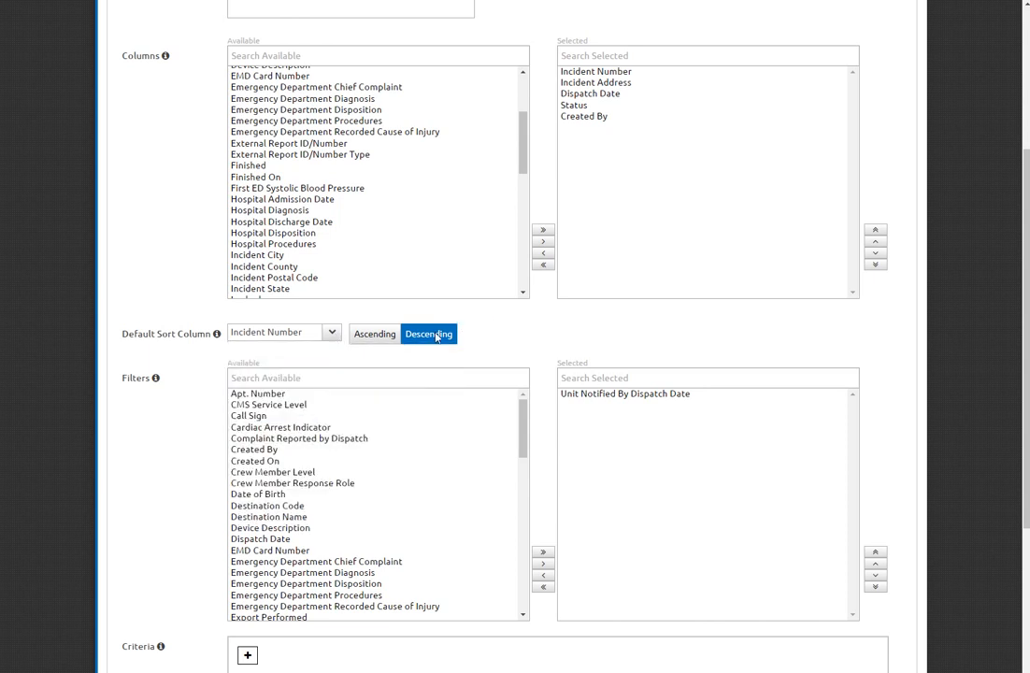
{"action": "scroll", "scroll_direction": "down", "scroll_amount": 3}
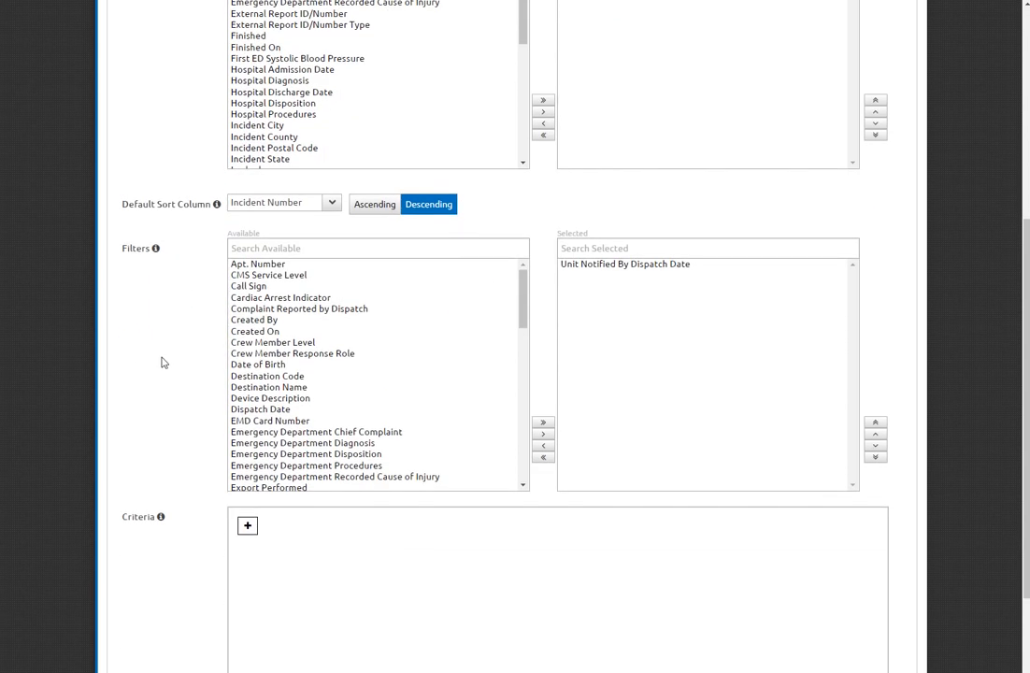
{"action": "mouse_move", "coordinate": [222, 520]}
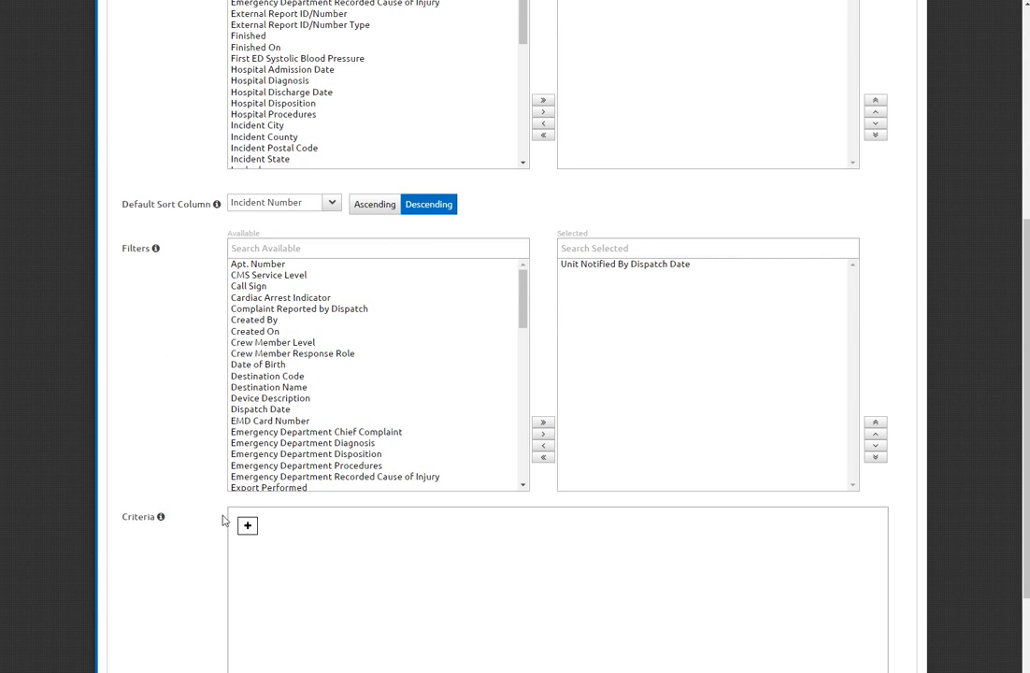
{"action": "scroll", "scroll_direction": "down", "scroll_amount": 3}
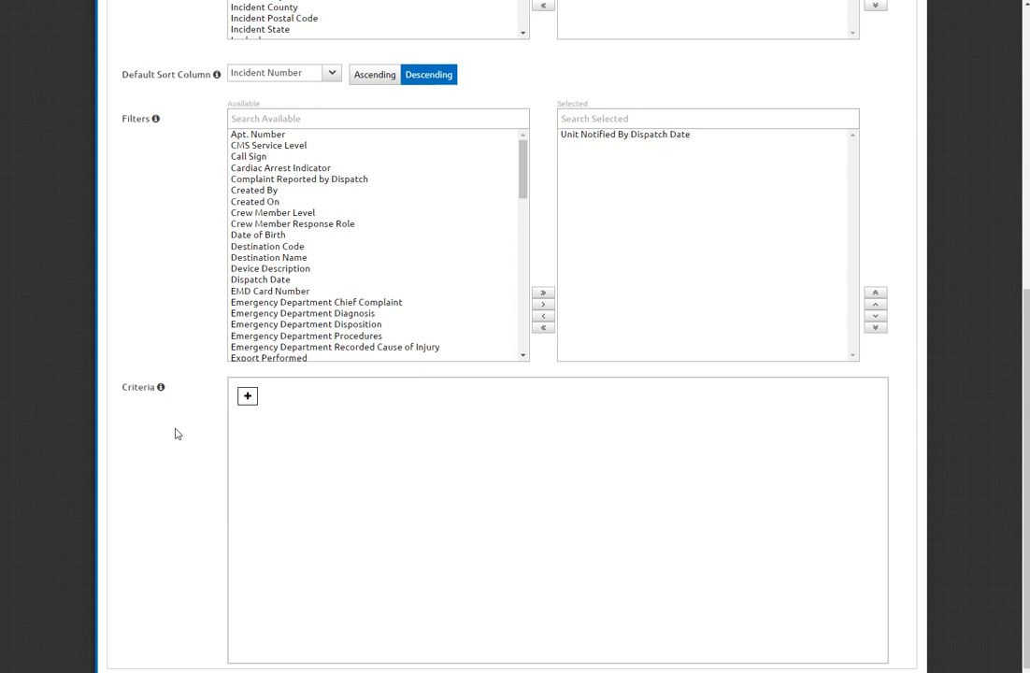
{"action": "mouse_move", "coordinate": [206, 434]}
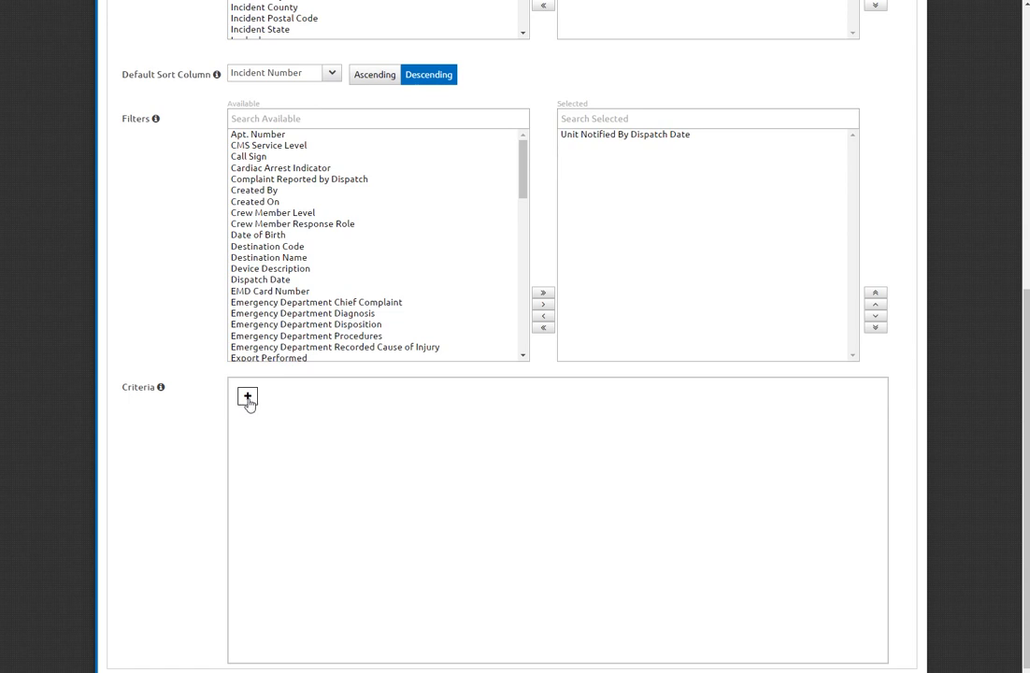
Step: Add a criterion where Unit Number includes one of RS11
{"action": "left_click", "coordinate": [247, 396]}
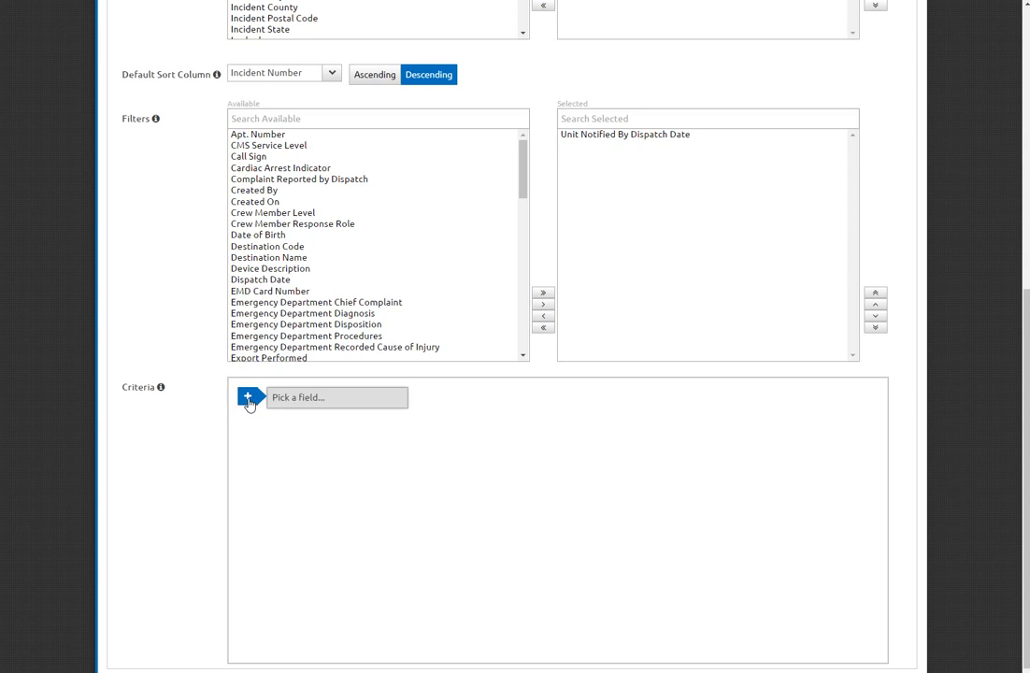
{"action": "left_click", "coordinate": [337, 396]}
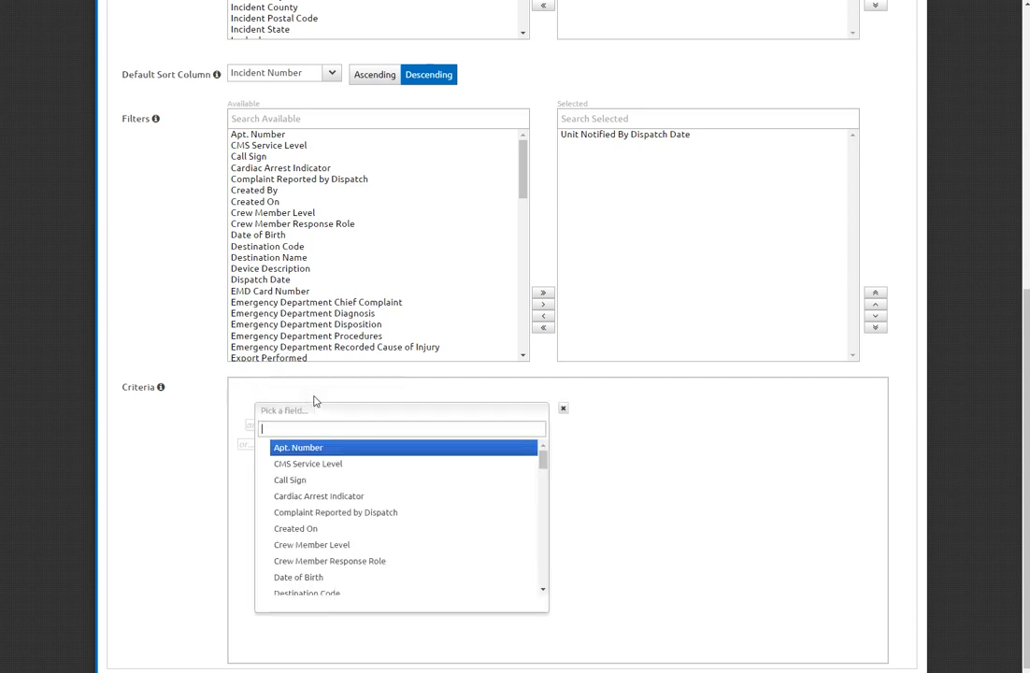
{"action": "type", "text": "unit"}
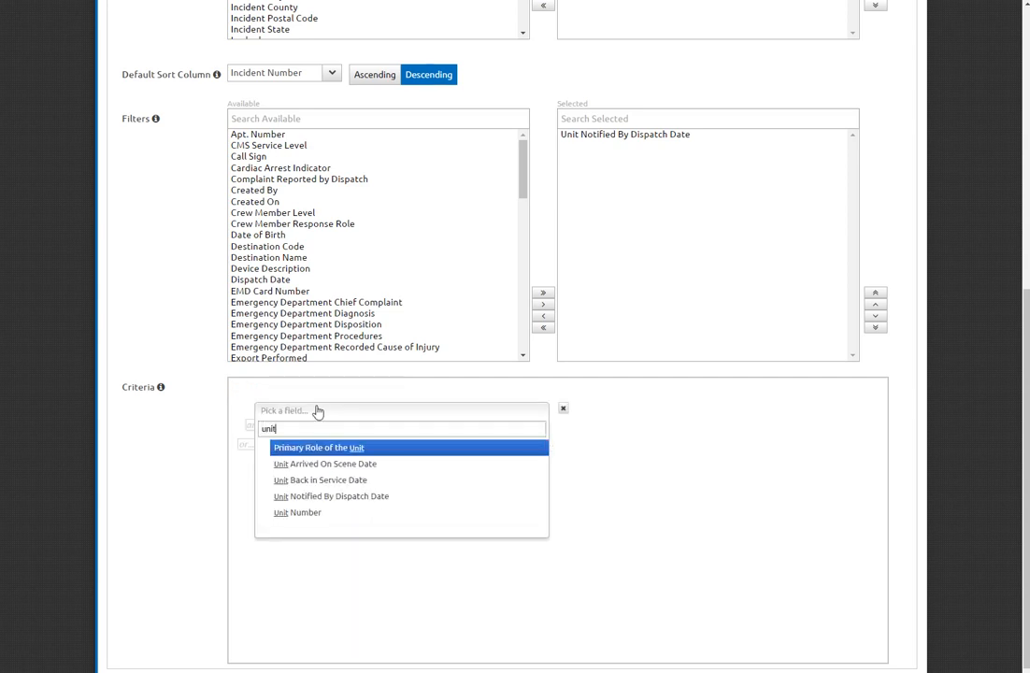
{"action": "left_click", "coordinate": [297, 512]}
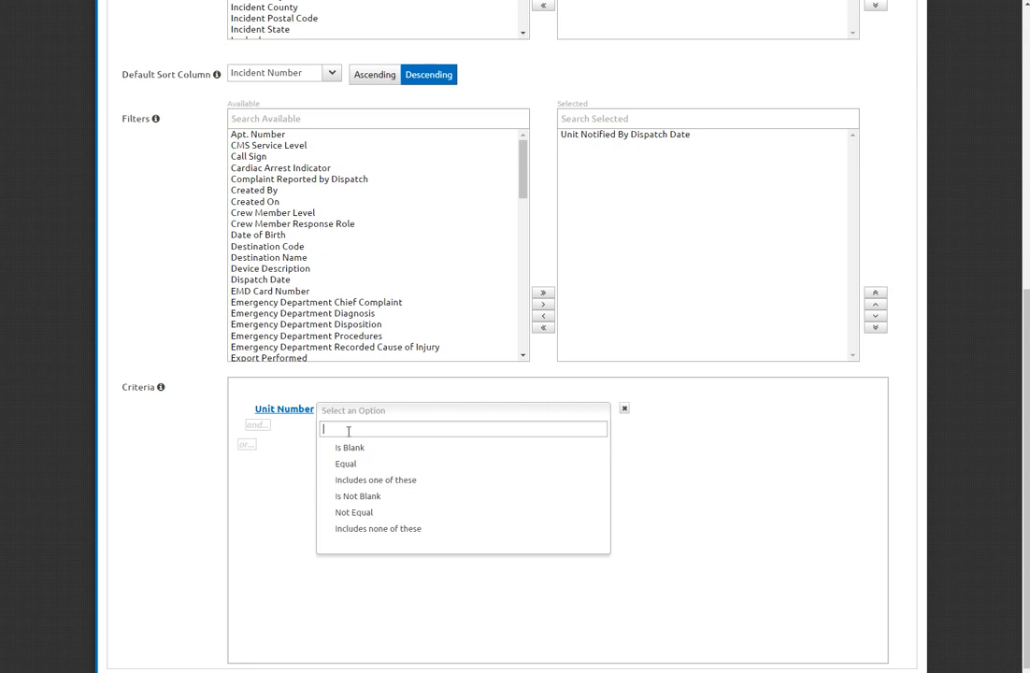
{"action": "mouse_move", "coordinate": [359, 496]}
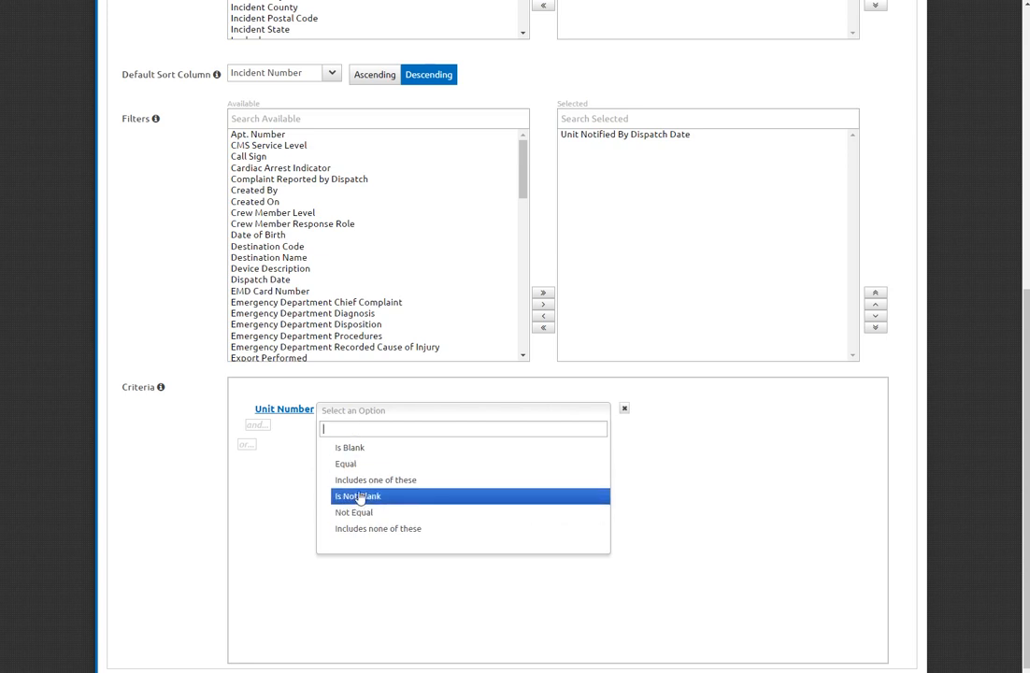
{"action": "left_click", "coordinate": [374, 479]}
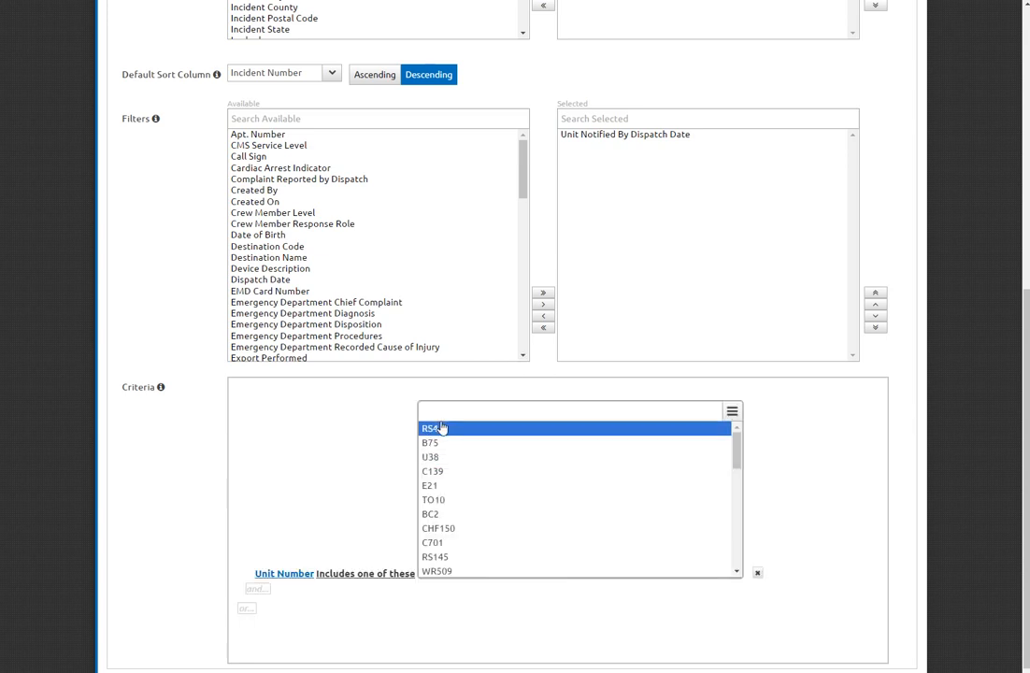
{"action": "type", "text": "rs1"}
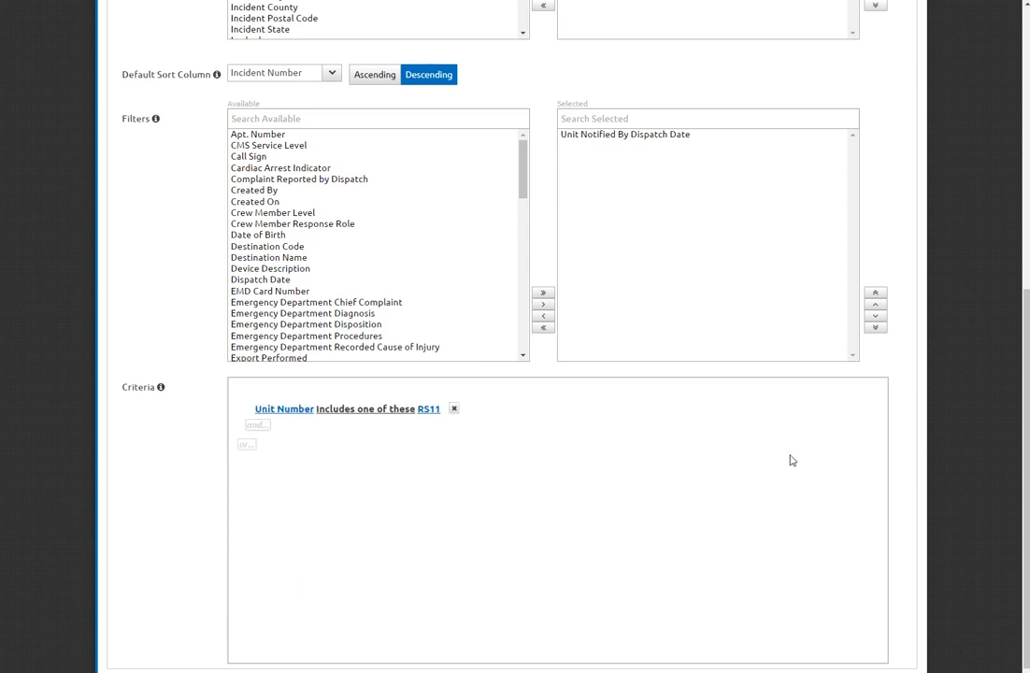
{"action": "mouse_move", "coordinate": [398, 428]}
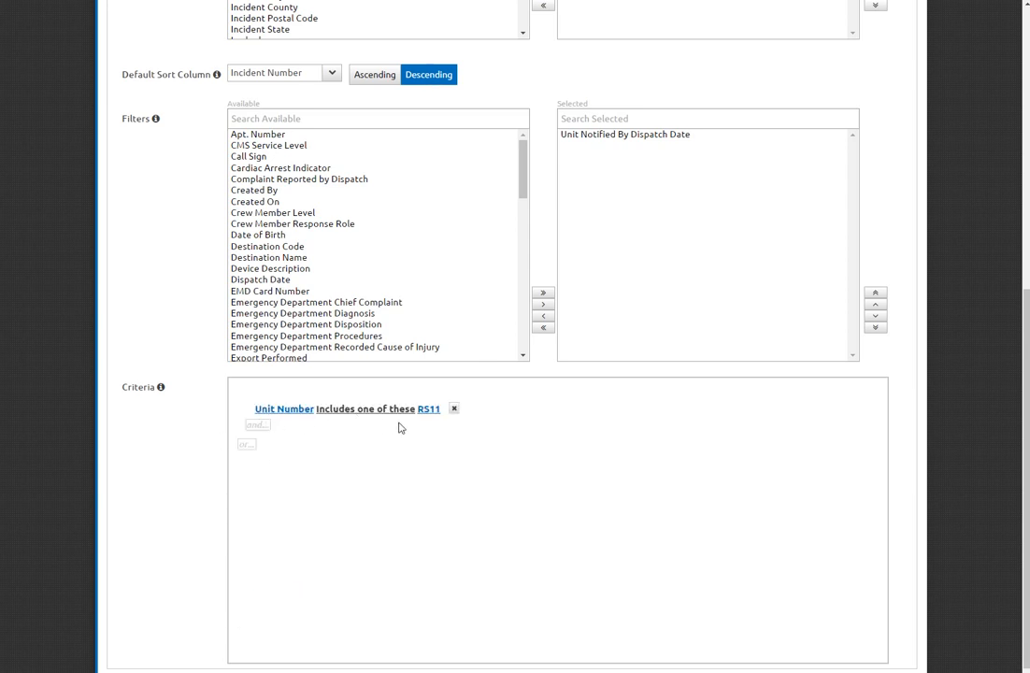
{"action": "mouse_move", "coordinate": [413, 430]}
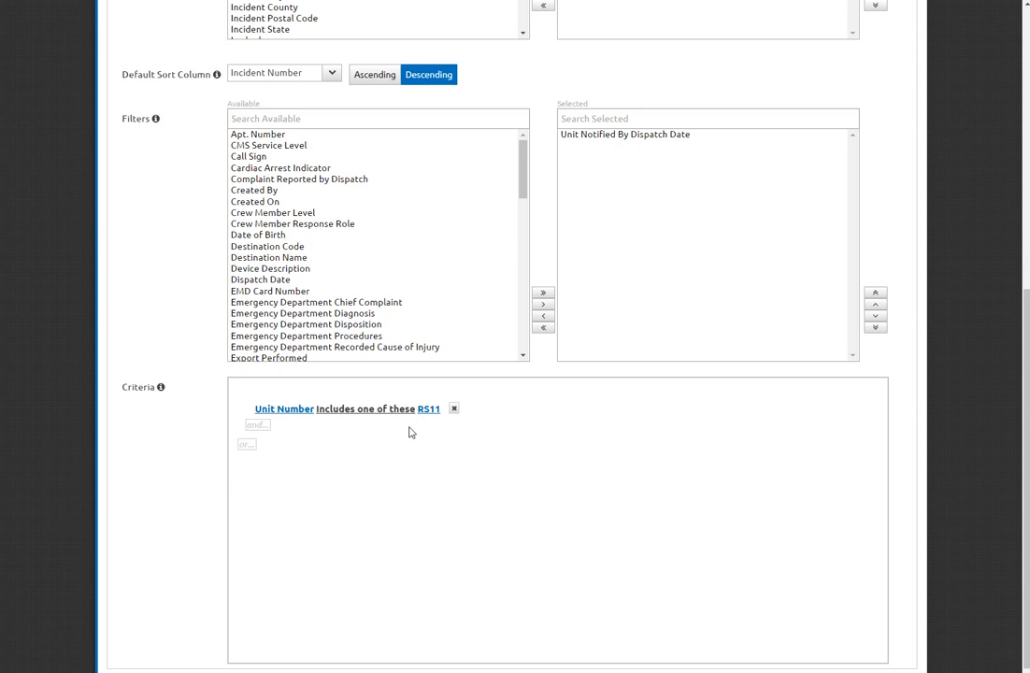
{"action": "mouse_move", "coordinate": [340, 438]}
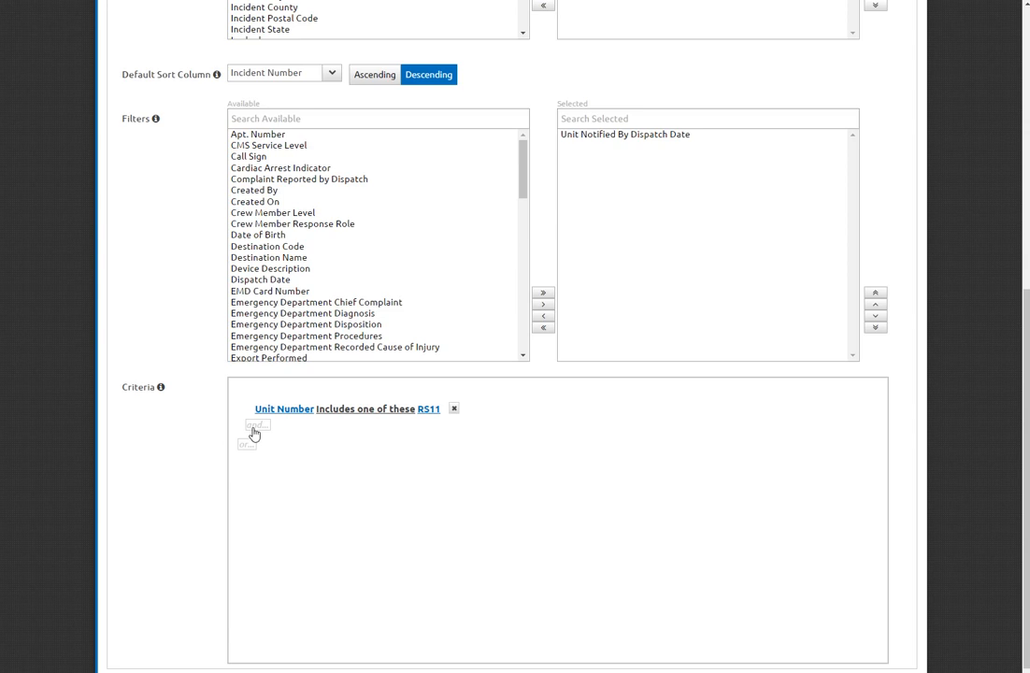
Step: Add a Status criterion including Ready for Supervisor Review or Needs Attention
{"action": "left_click", "coordinate": [254, 422]}
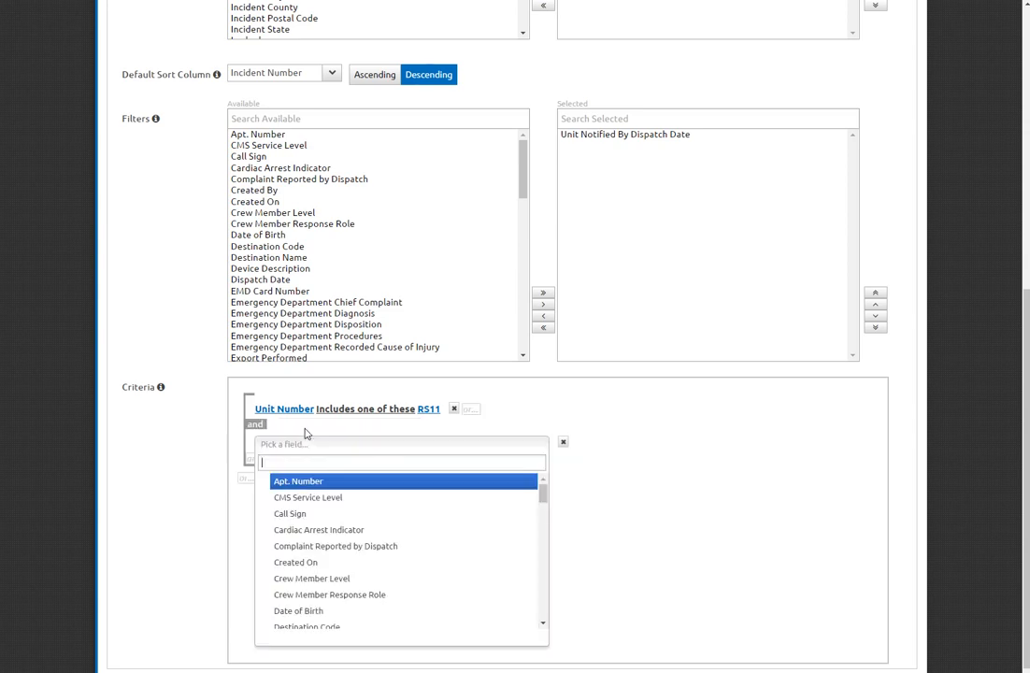
{"action": "type", "text": "statu"}
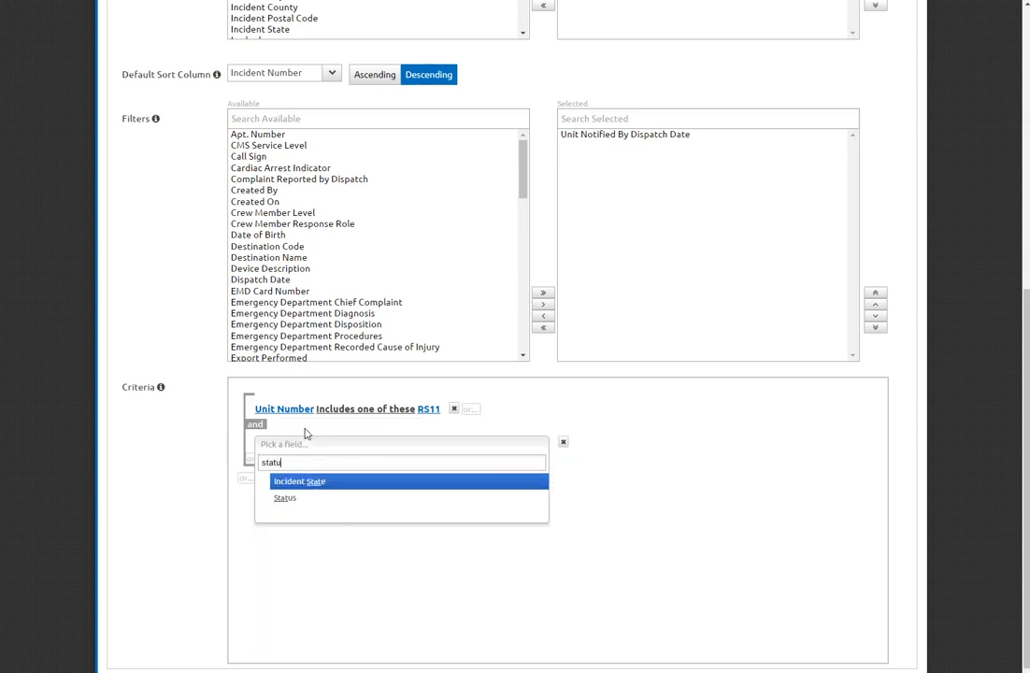
{"action": "left_click", "coordinate": [285, 497]}
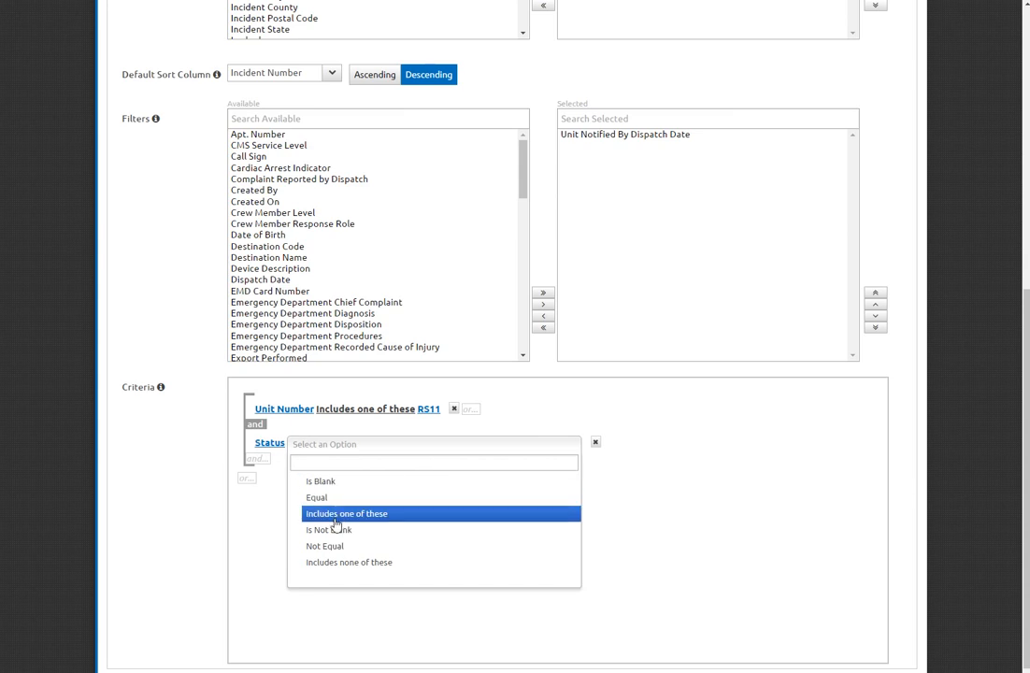
{"action": "left_click", "coordinate": [348, 512]}
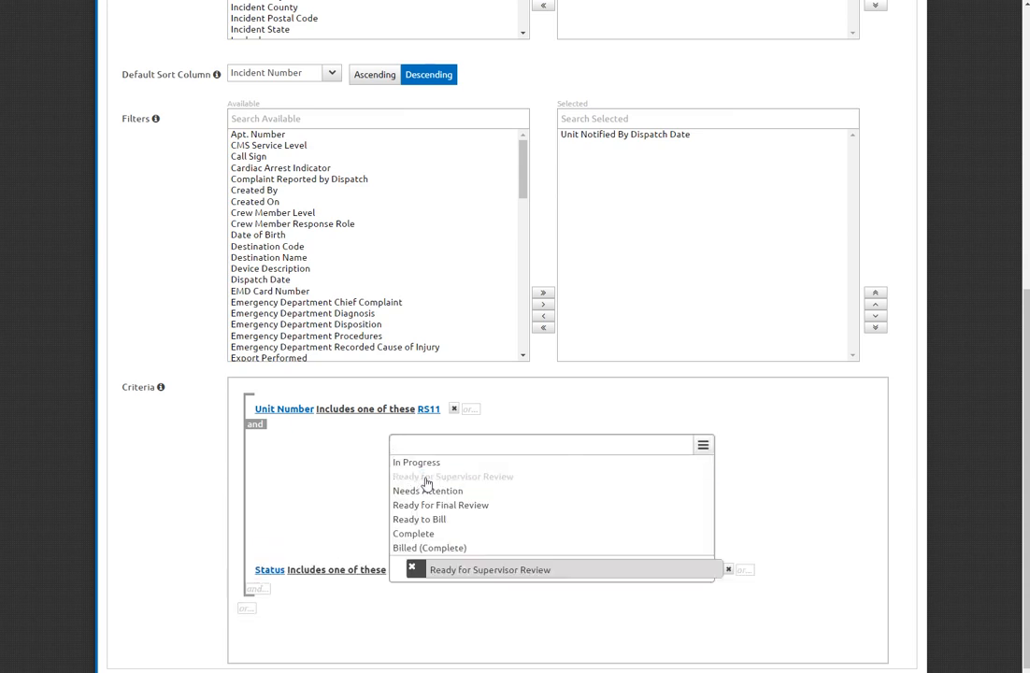
{"action": "mouse_move", "coordinate": [426, 489]}
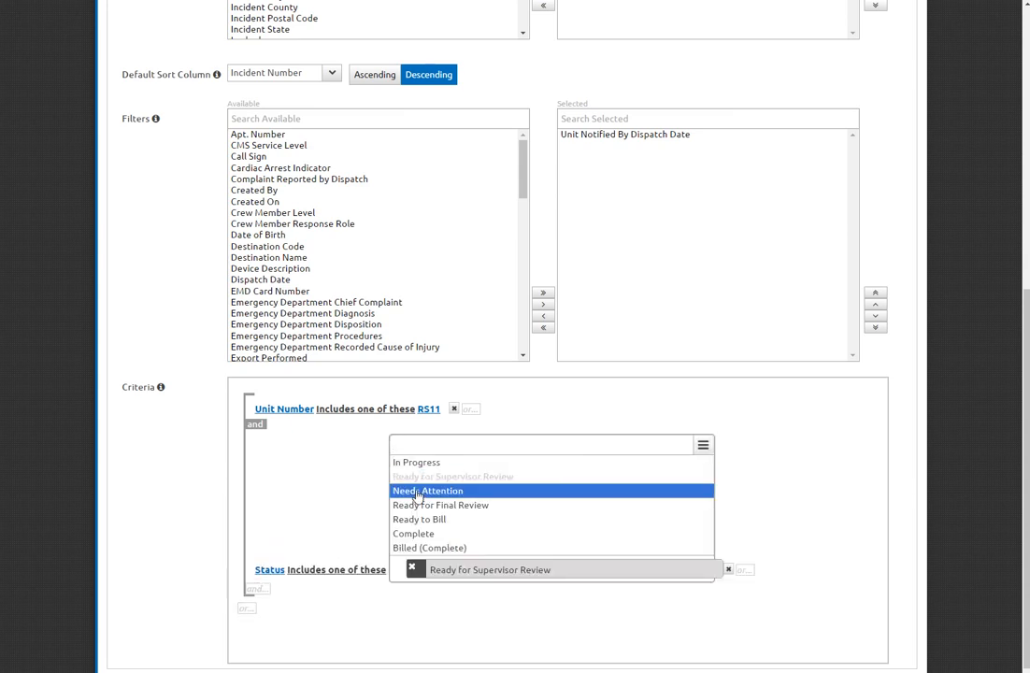
{"action": "left_click", "coordinate": [427, 490]}
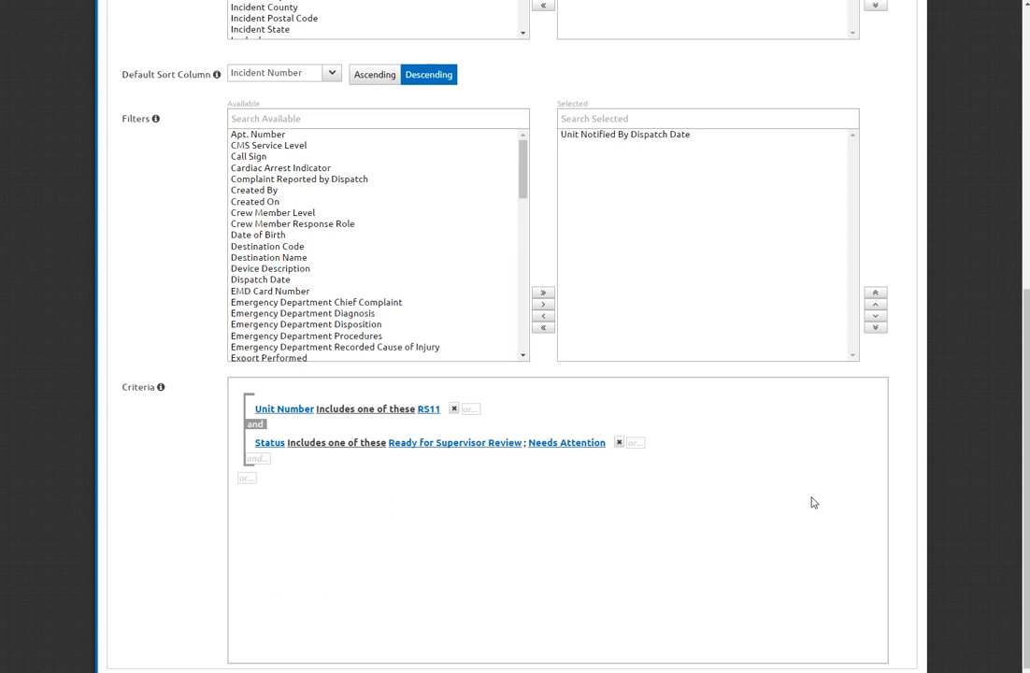
{"action": "mouse_move", "coordinate": [707, 527]}
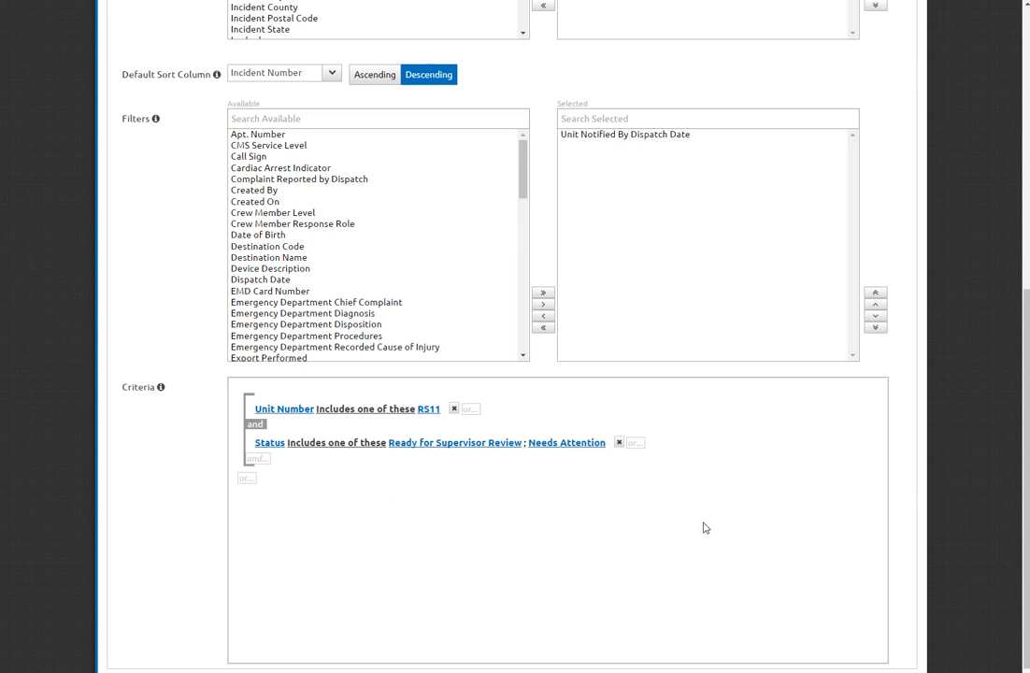
{"action": "mouse_move", "coordinate": [261, 467]}
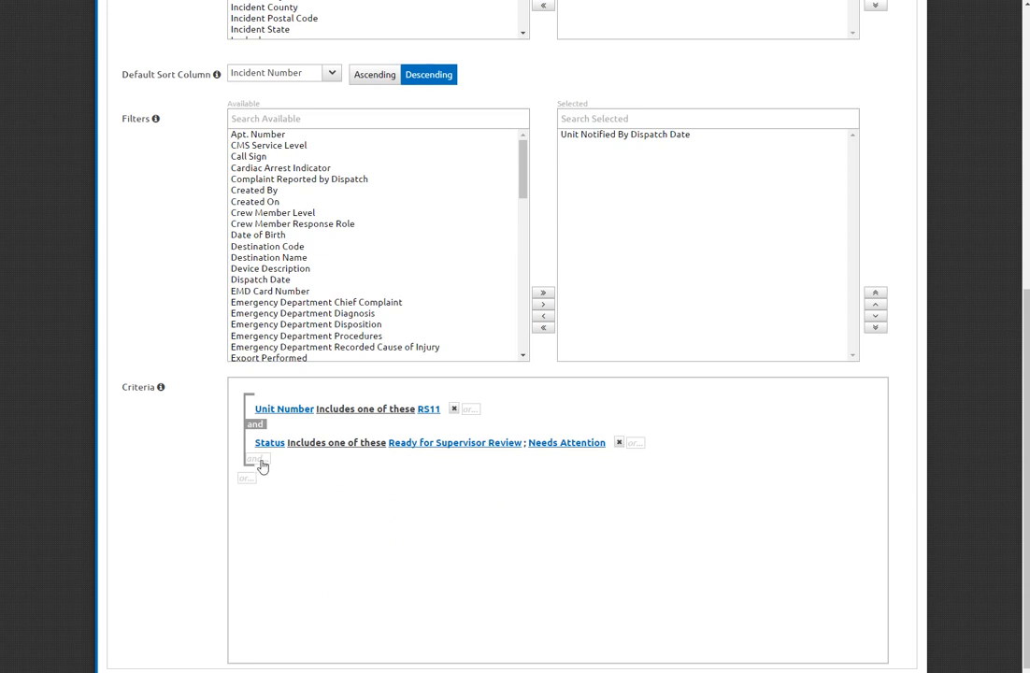
Step: Add an 'and' Shift criterion that includes none of A, C, Day and Volunteer
{"action": "left_click", "coordinate": [255, 460]}
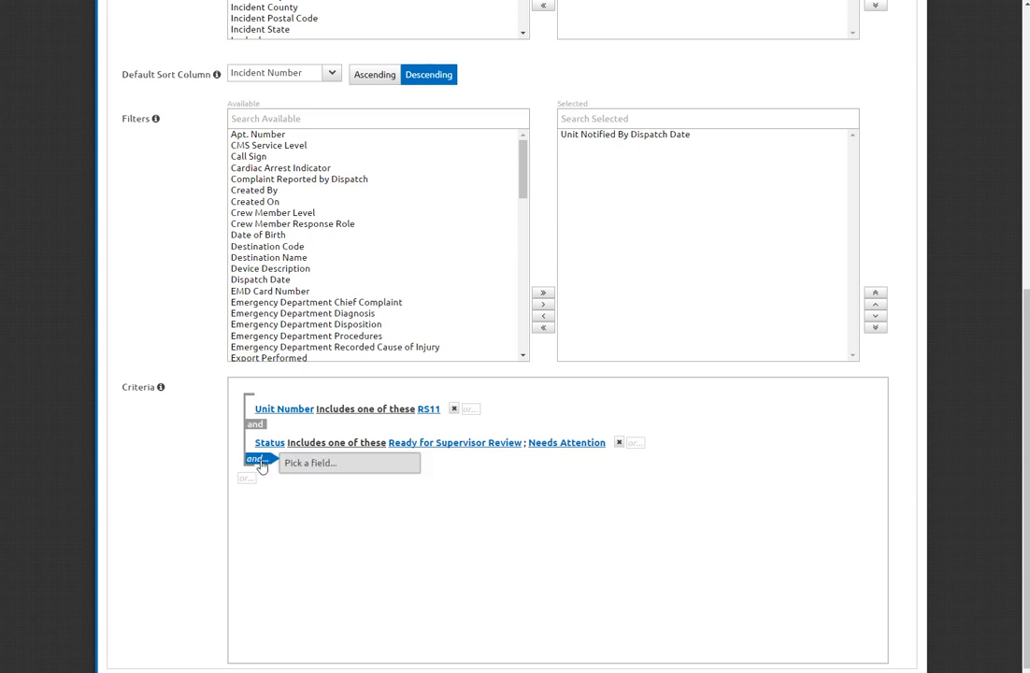
{"action": "type", "text": "s"}
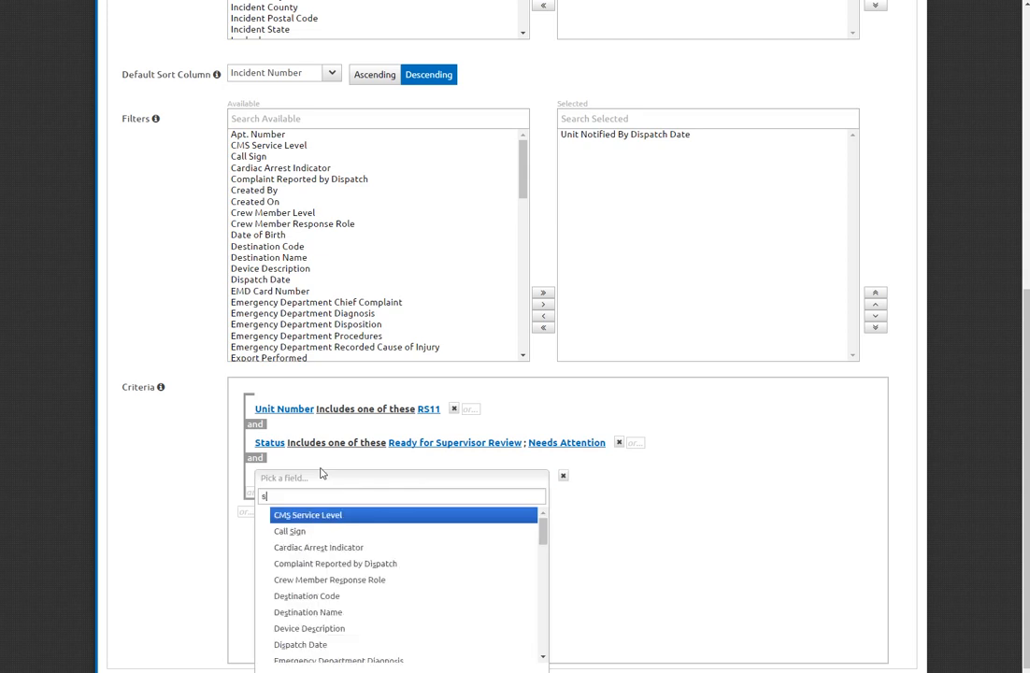
{"action": "type", "text": "hift"}
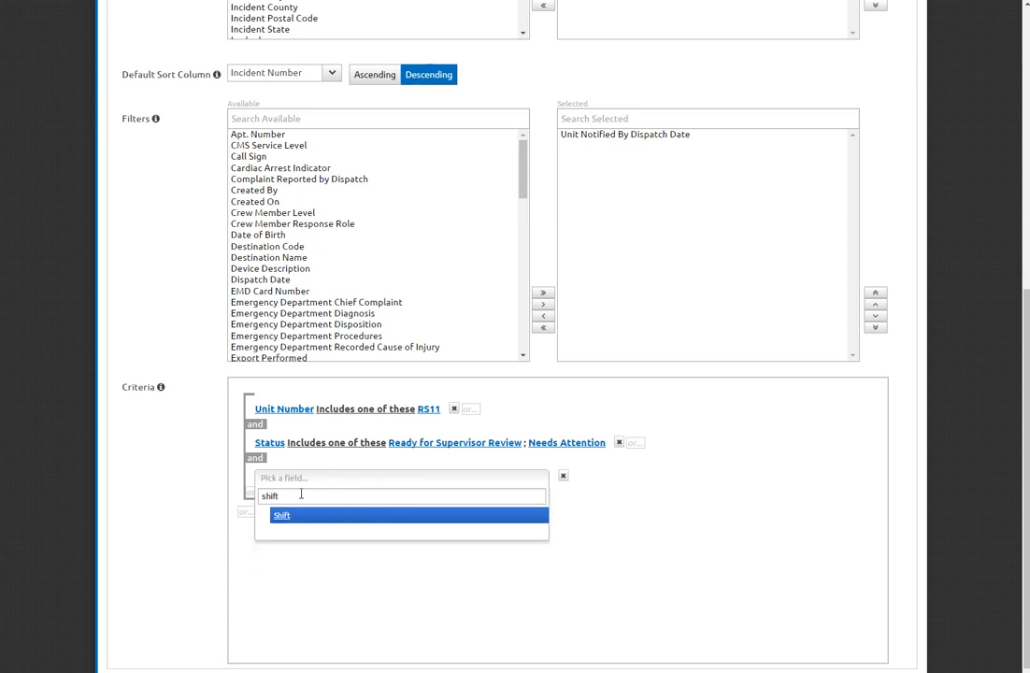
{"action": "left_click", "coordinate": [280, 516]}
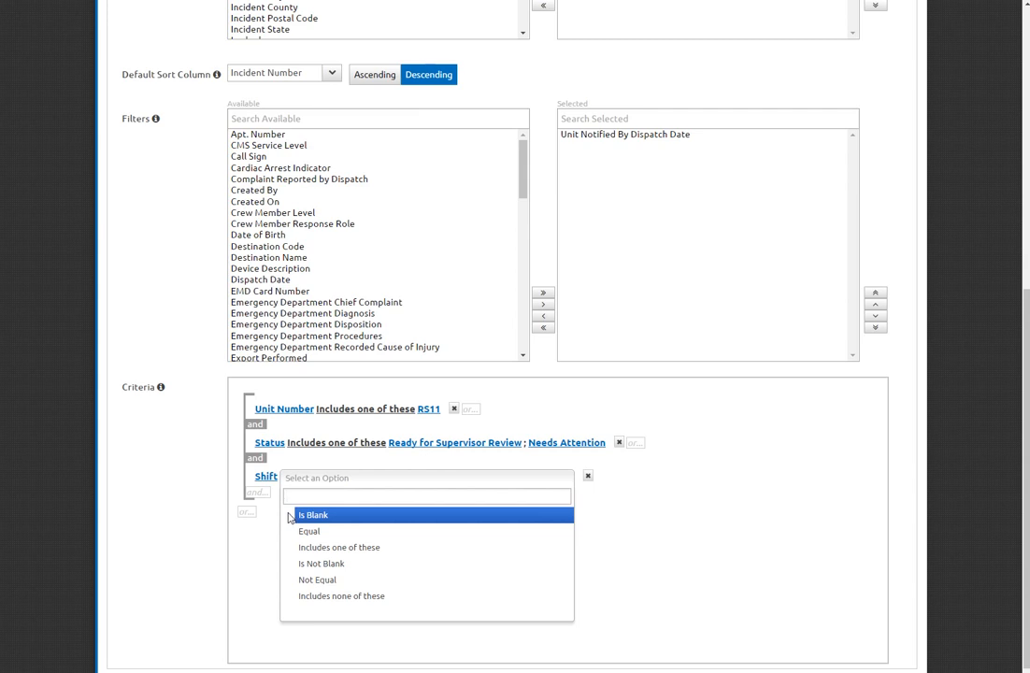
{"action": "mouse_move", "coordinate": [308, 531]}
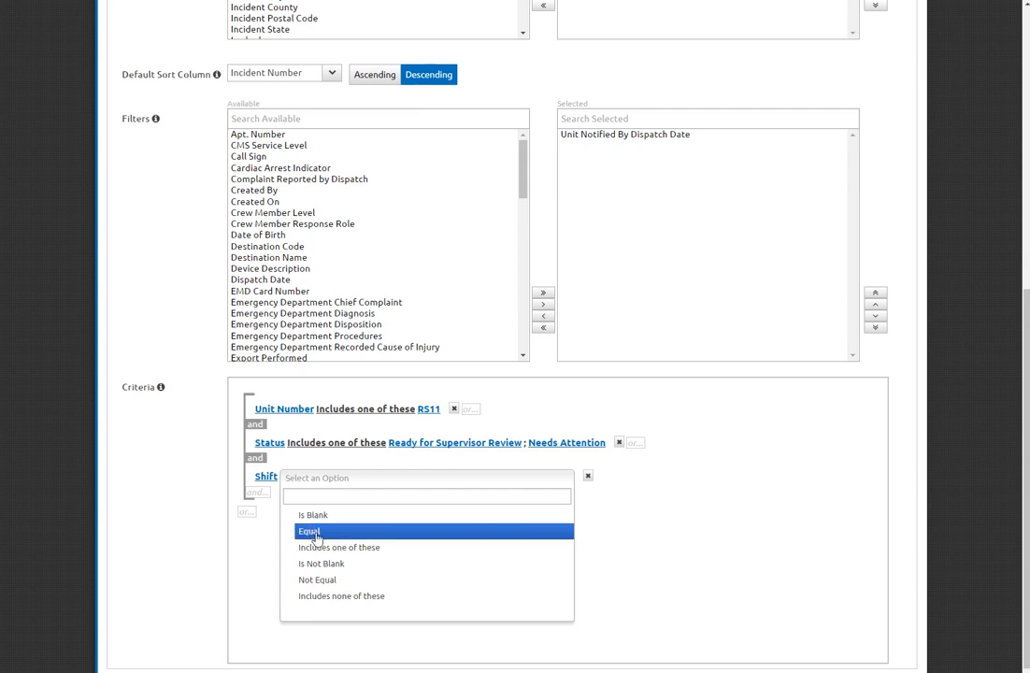
{"action": "left_click", "coordinate": [341, 594]}
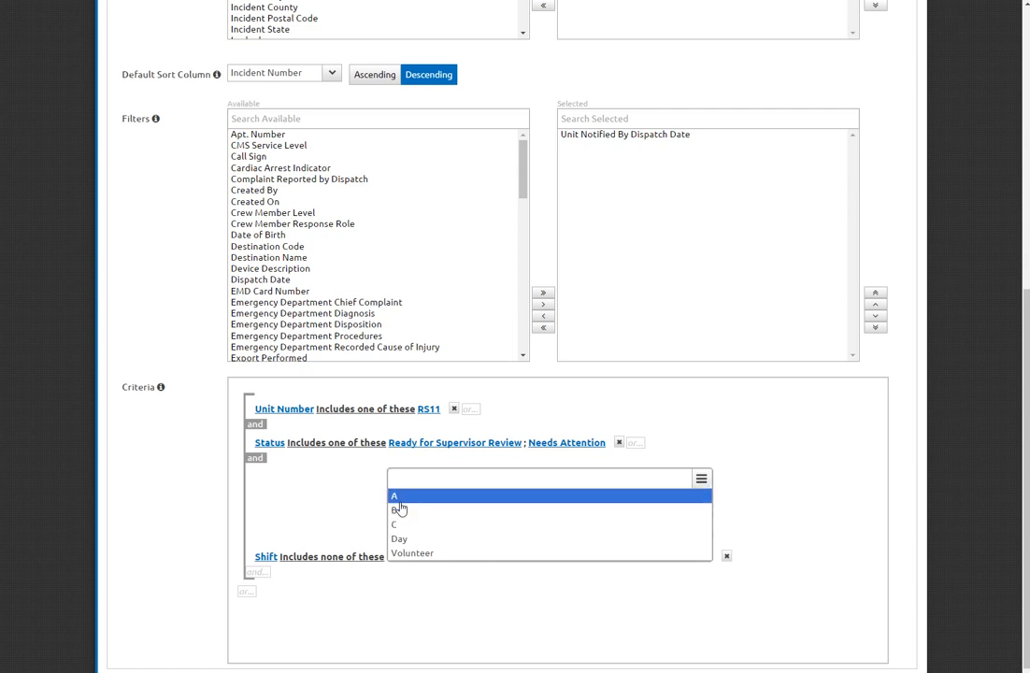
{"action": "left_click", "coordinate": [392, 497]}
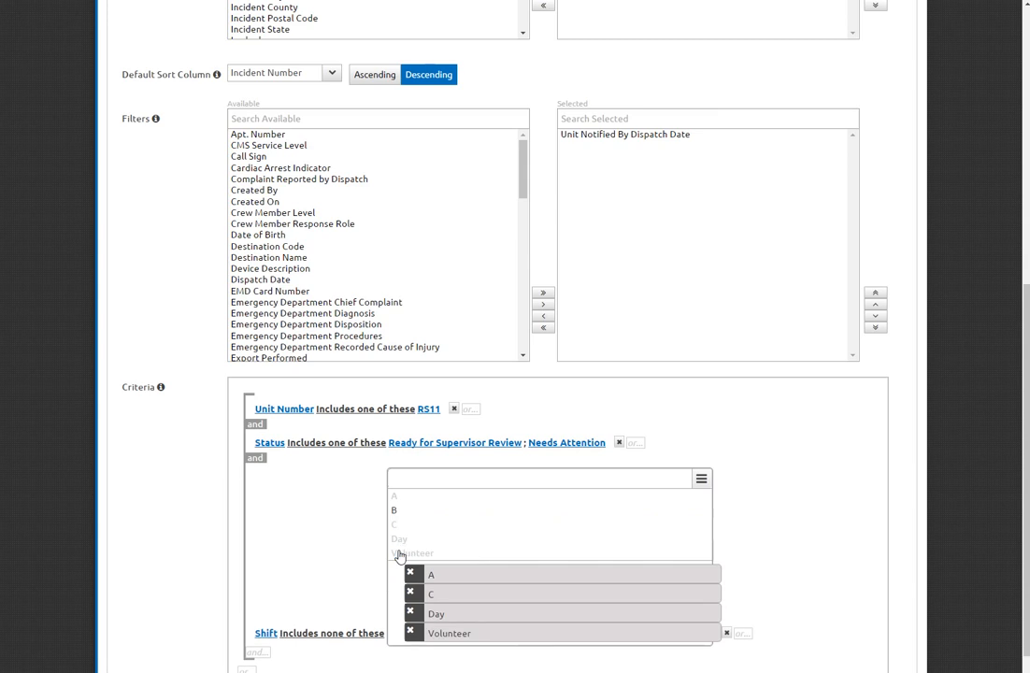
{"action": "mouse_move", "coordinate": [400, 512]}
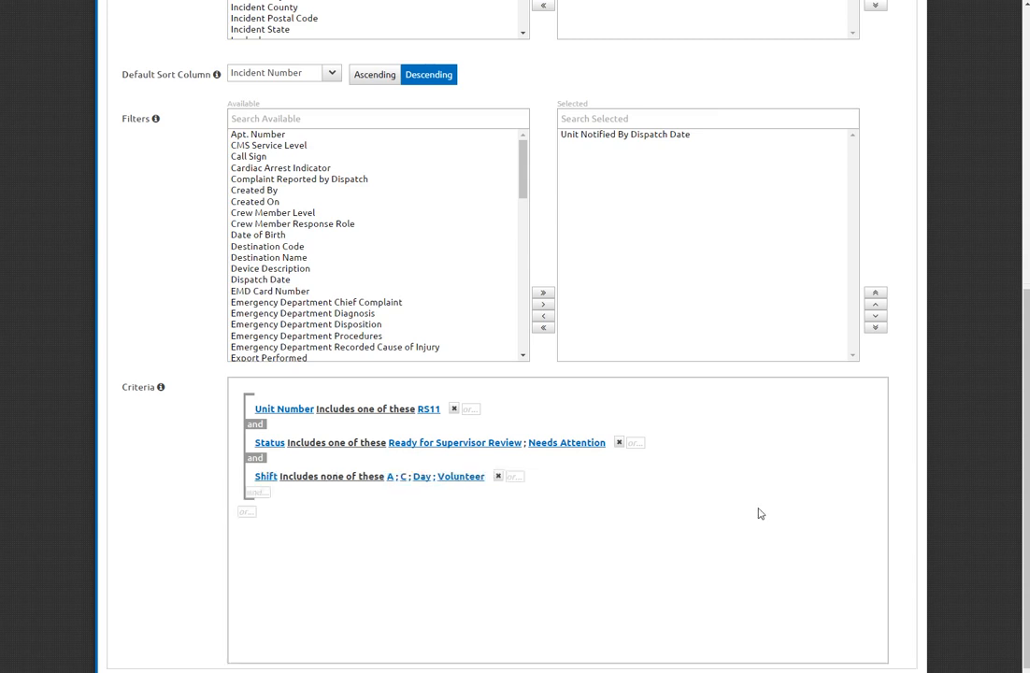
{"action": "mouse_move", "coordinate": [742, 516]}
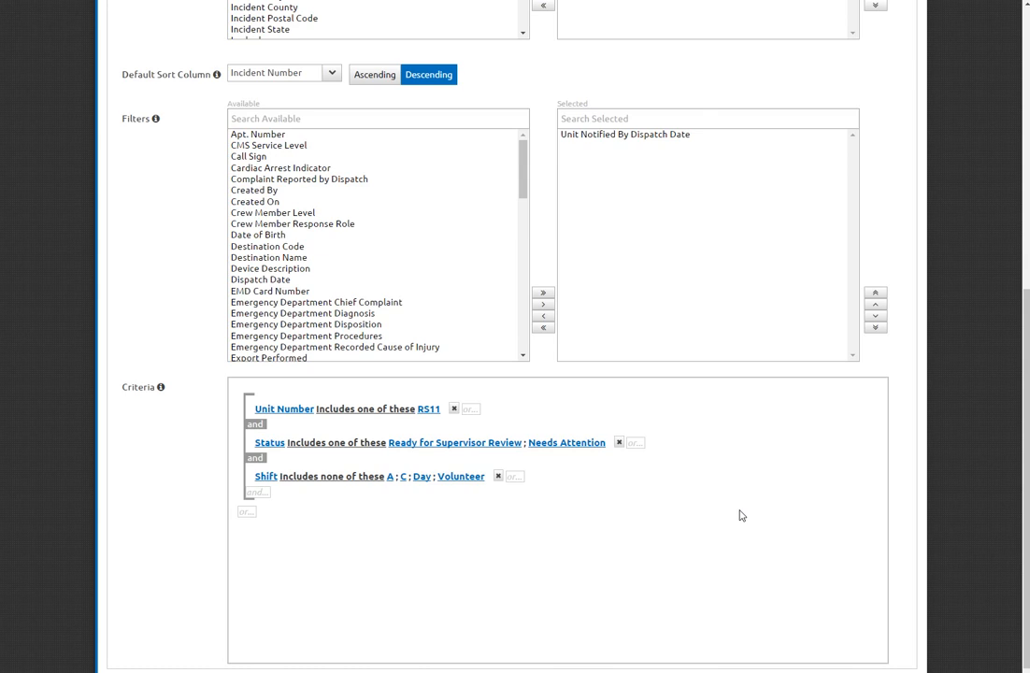
{"action": "mouse_move", "coordinate": [729, 513]}
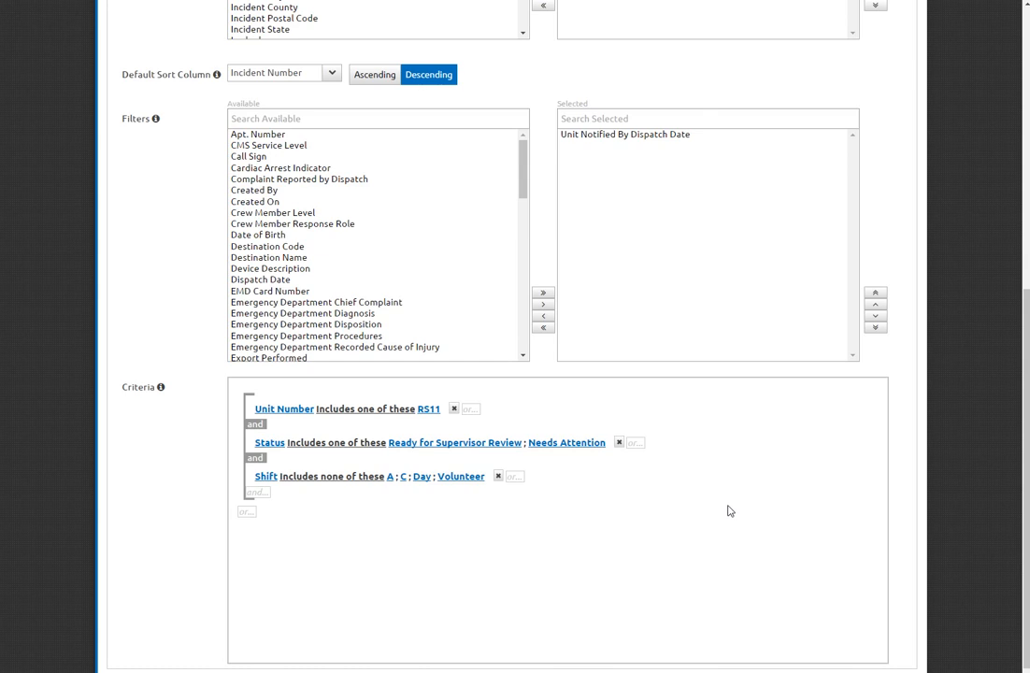
{"action": "mouse_move", "coordinate": [724, 510]}
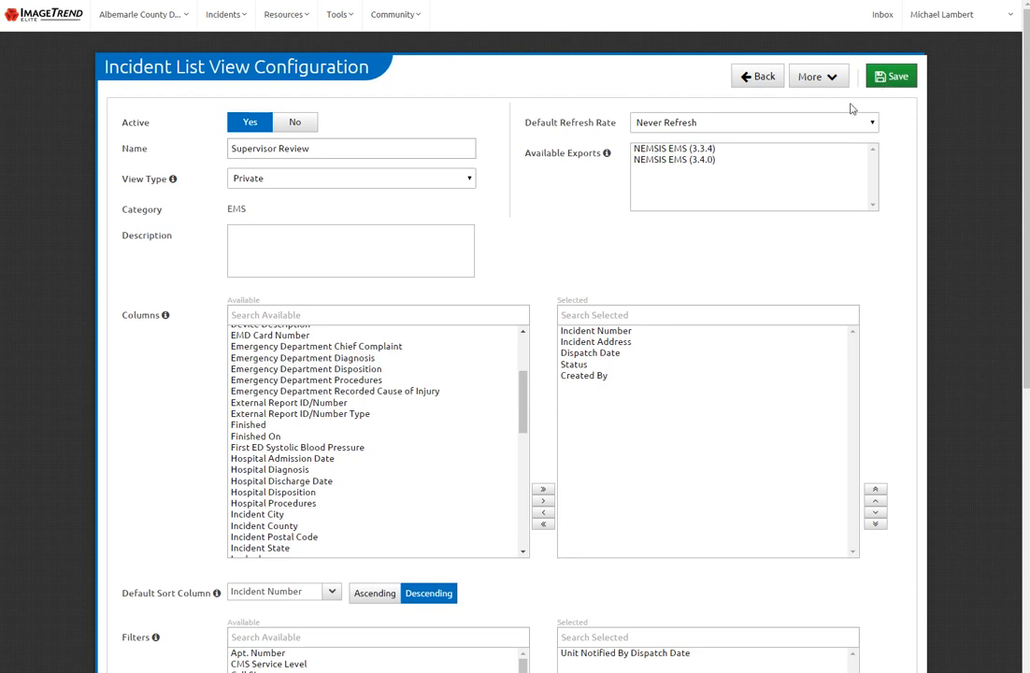
Step: Check the More dropdown, then bring up the Incidents navigation menu
{"action": "left_click", "coordinate": [811, 74]}
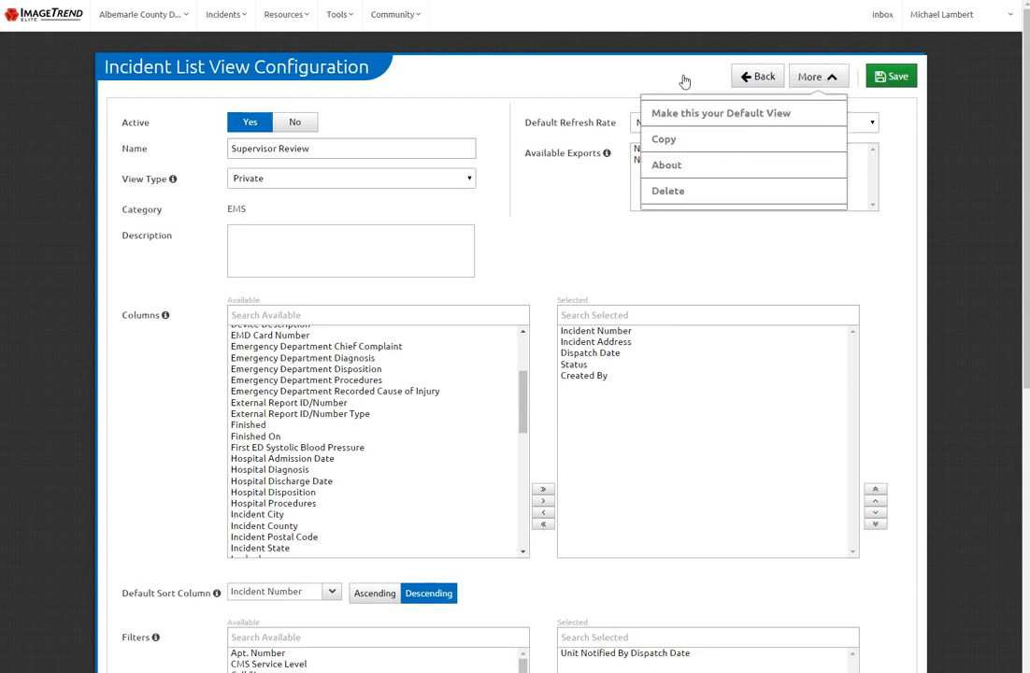
{"action": "left_click", "coordinate": [810, 75]}
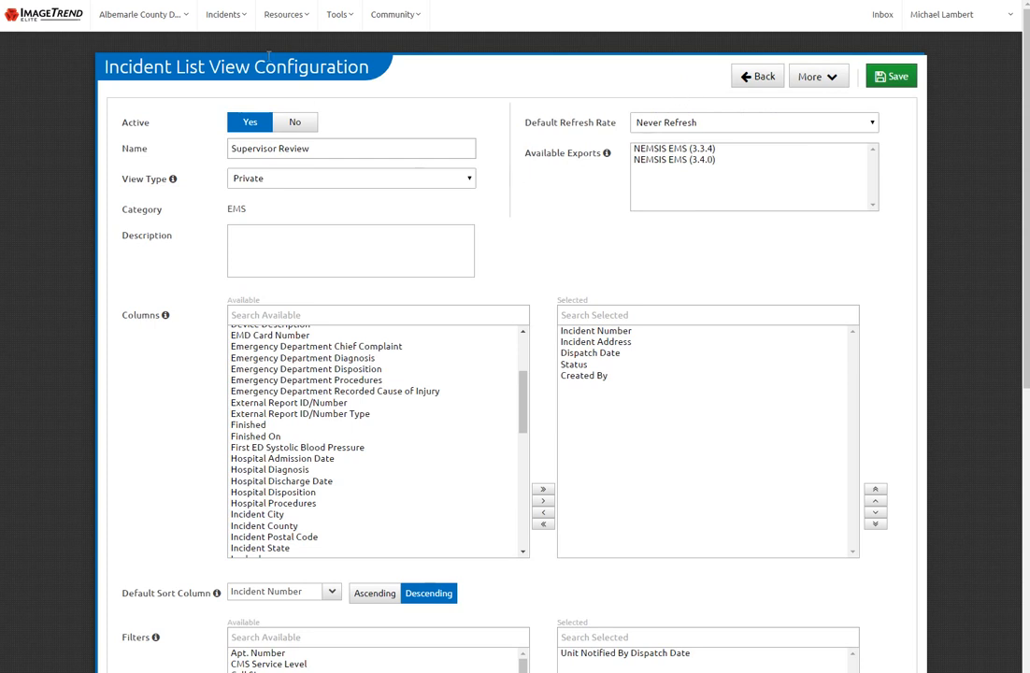
{"action": "left_click", "coordinate": [224, 15]}
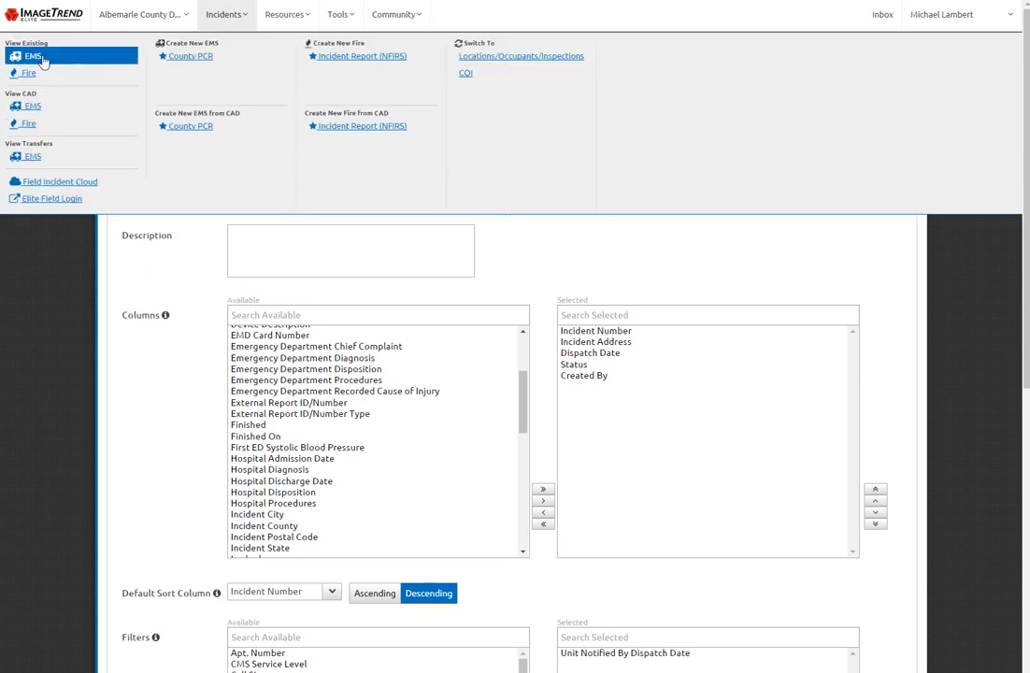
Step: Show the EMS Incident List with Supervisor Review available under My Views
{"action": "left_click", "coordinate": [34, 56]}
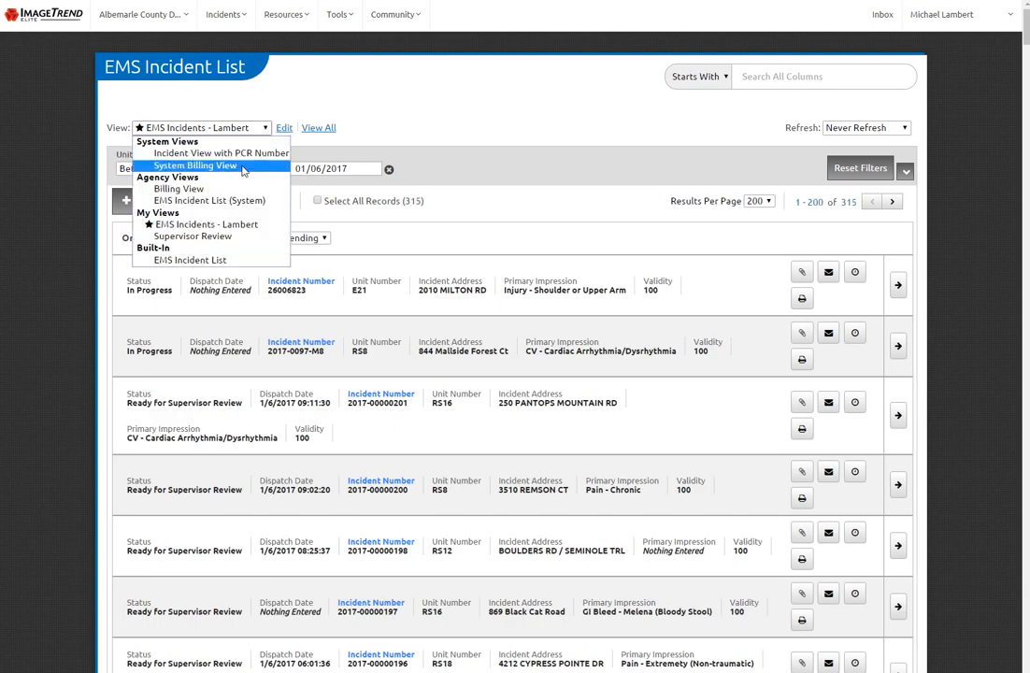
{"action": "mouse_move", "coordinate": [193, 236]}
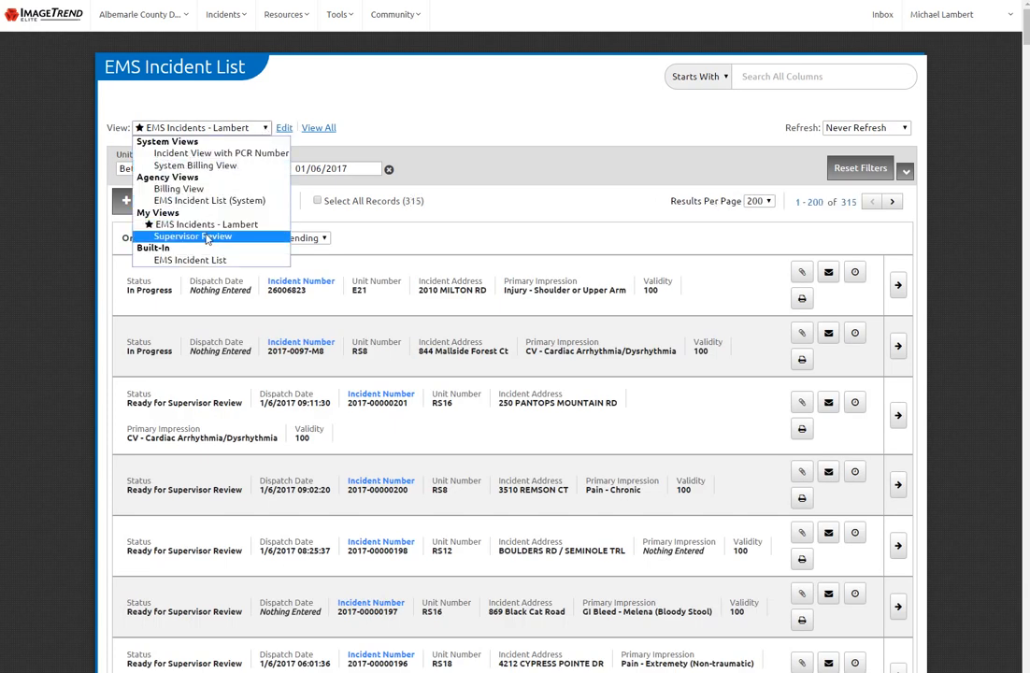
{"action": "mouse_move", "coordinate": [191, 235]}
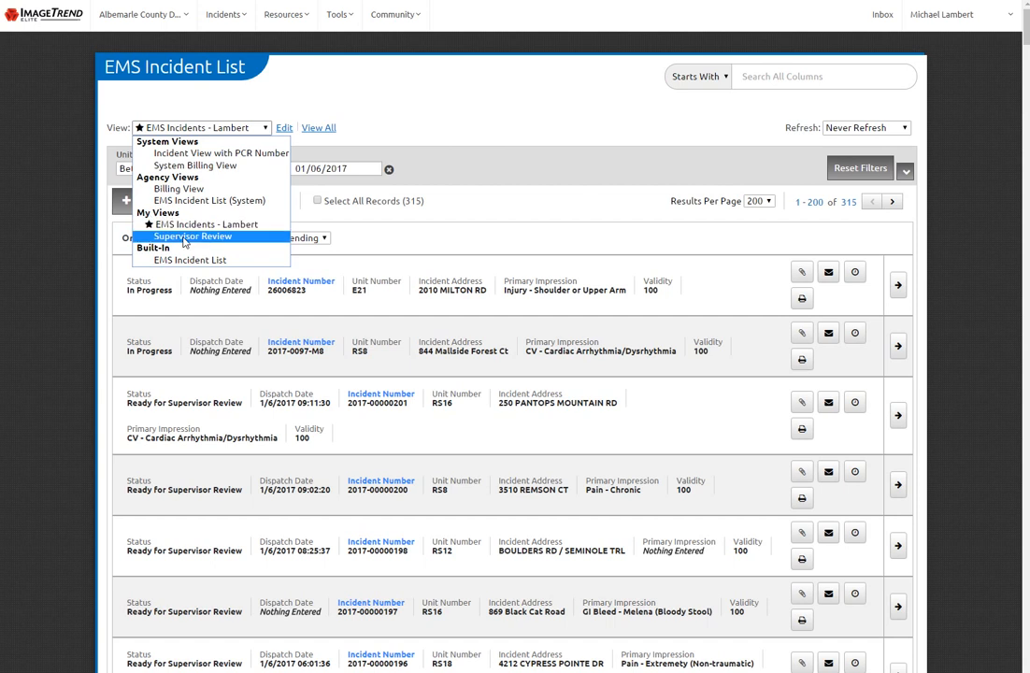
Step: Apply the Supervisor Review view to the list and clear its dispatch date range
{"action": "left_click", "coordinate": [192, 235]}
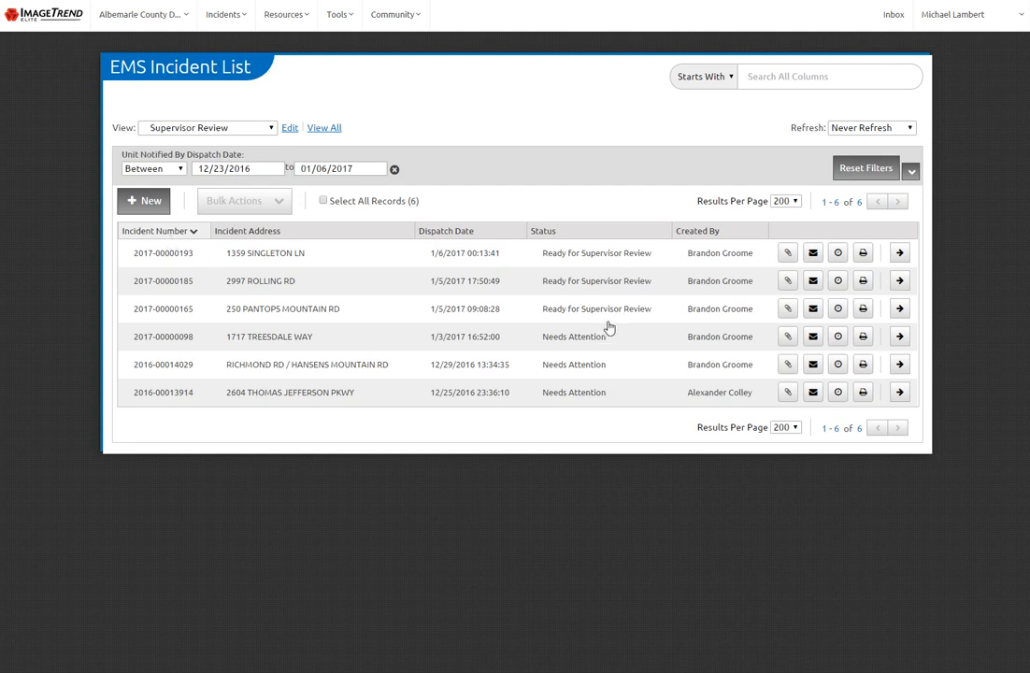
{"action": "mouse_move", "coordinate": [578, 299]}
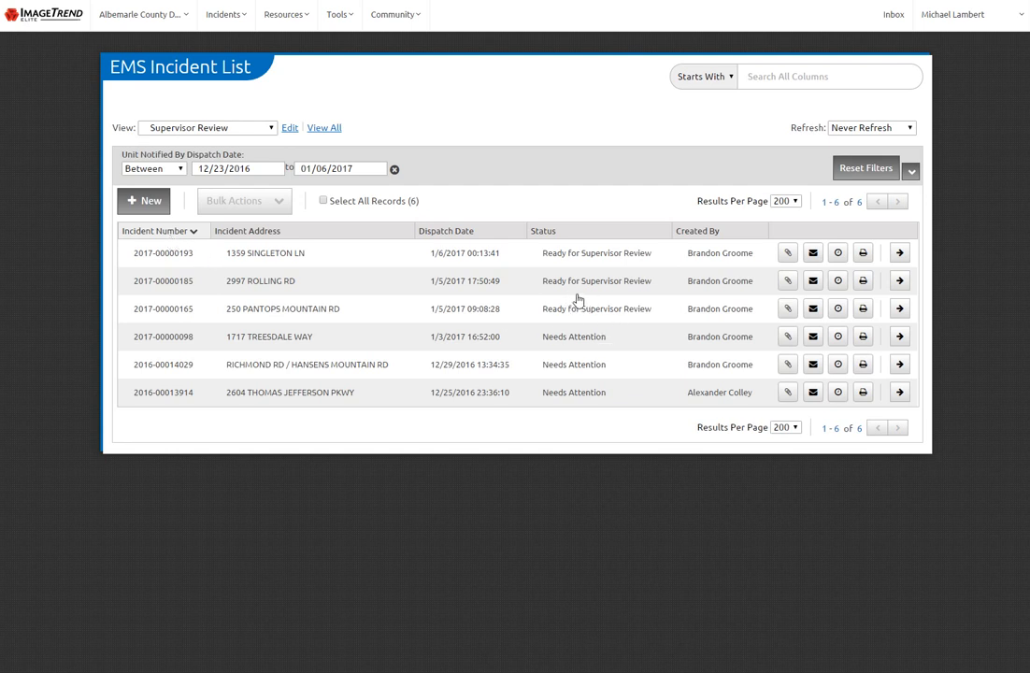
{"action": "mouse_move", "coordinate": [546, 358]}
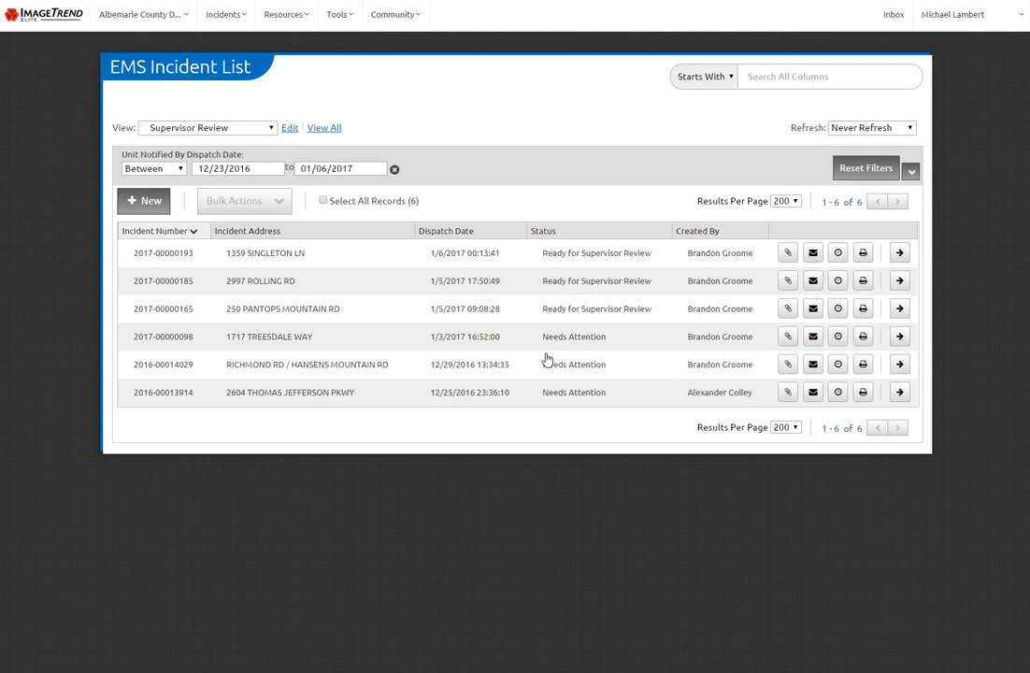
{"action": "mouse_move", "coordinate": [372, 281]}
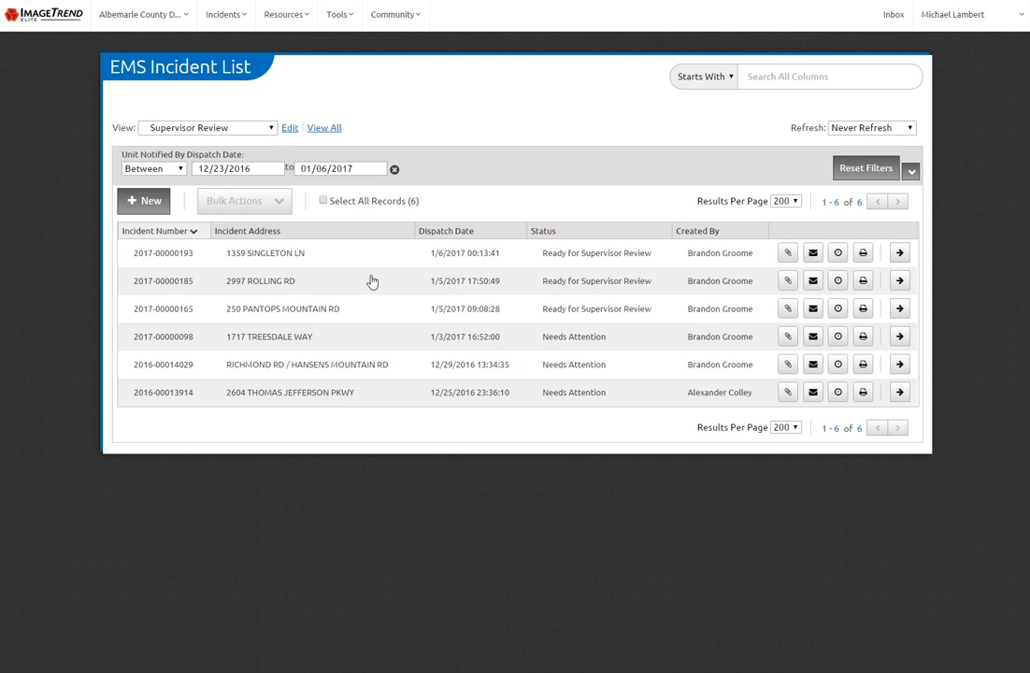
{"action": "mouse_move", "coordinate": [370, 273]}
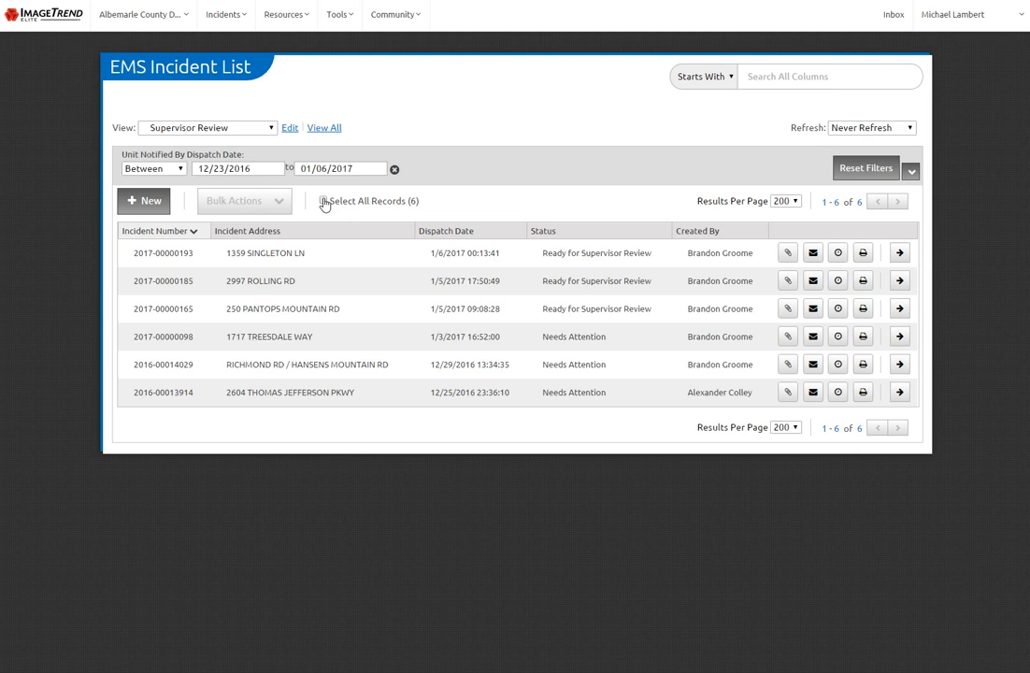
{"action": "mouse_move", "coordinate": [395, 169]}
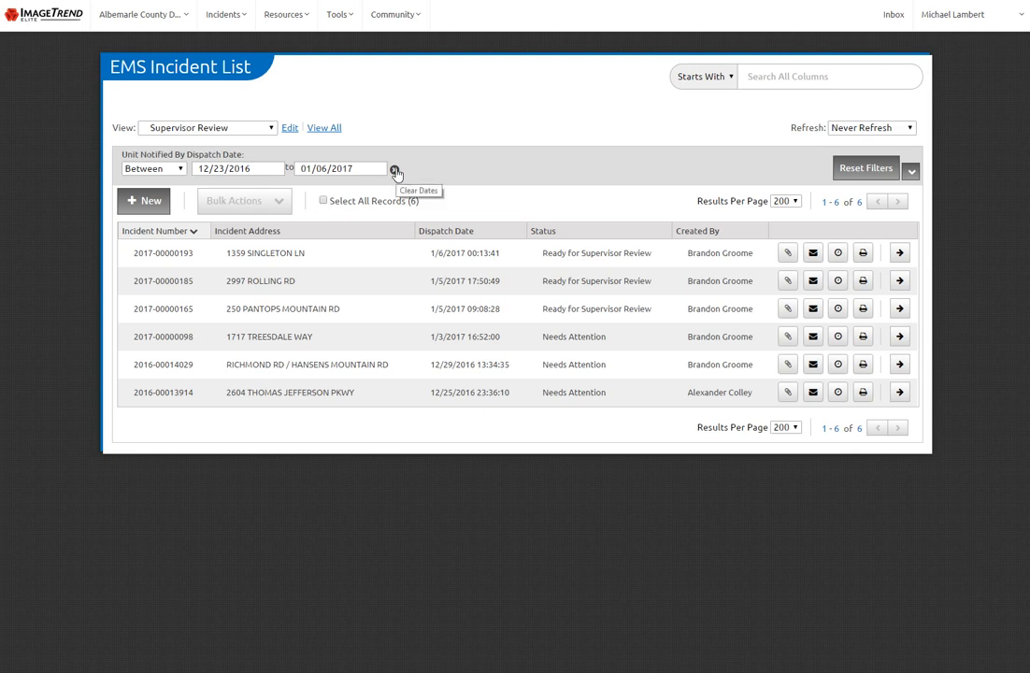
{"action": "left_click", "coordinate": [396, 172]}
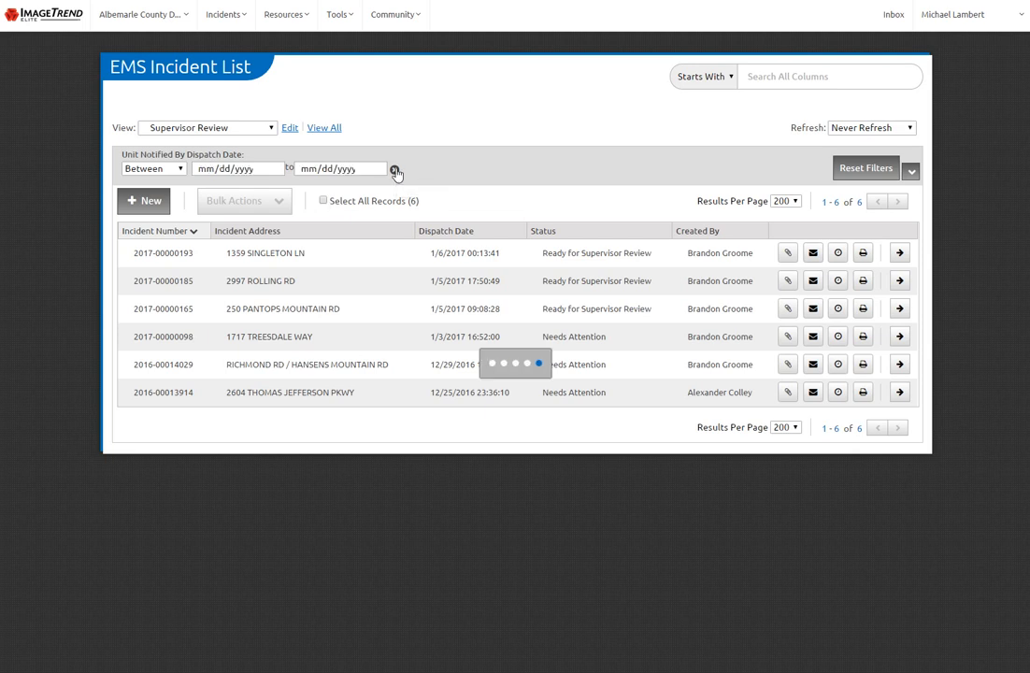